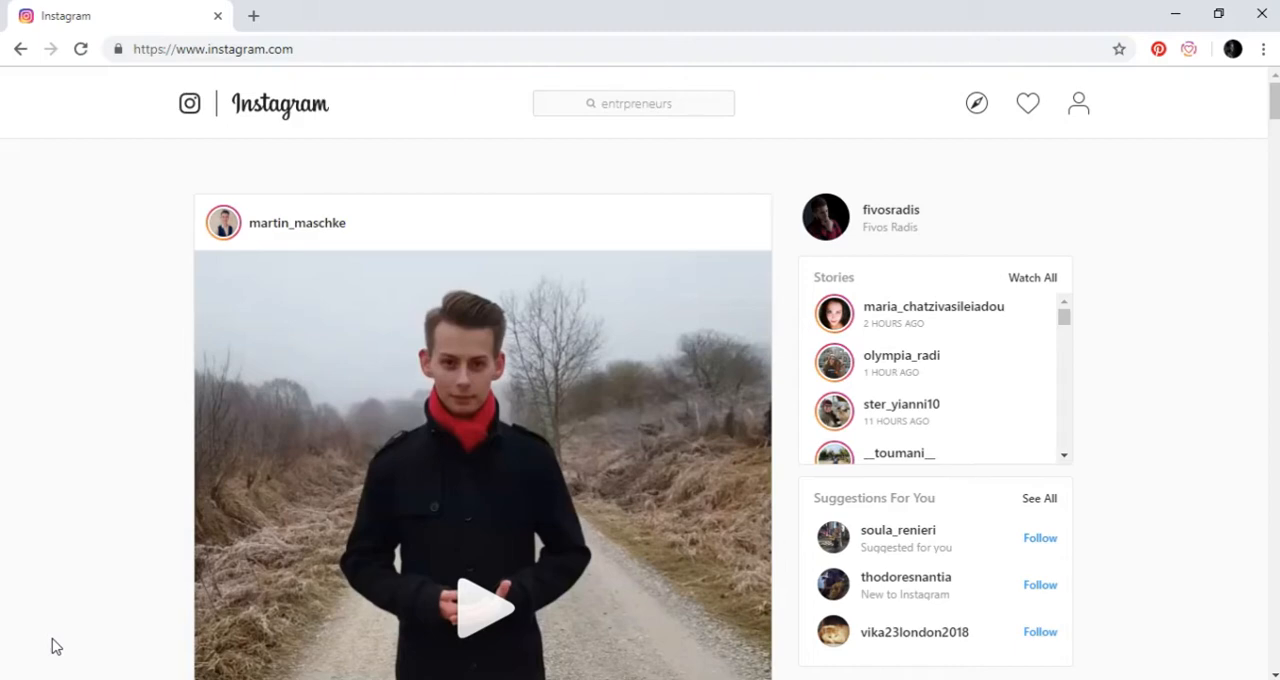
Step: Search Instagram for 'entrepreneurs' and choose the #entrepreneurs hashtag result
click(629, 103)
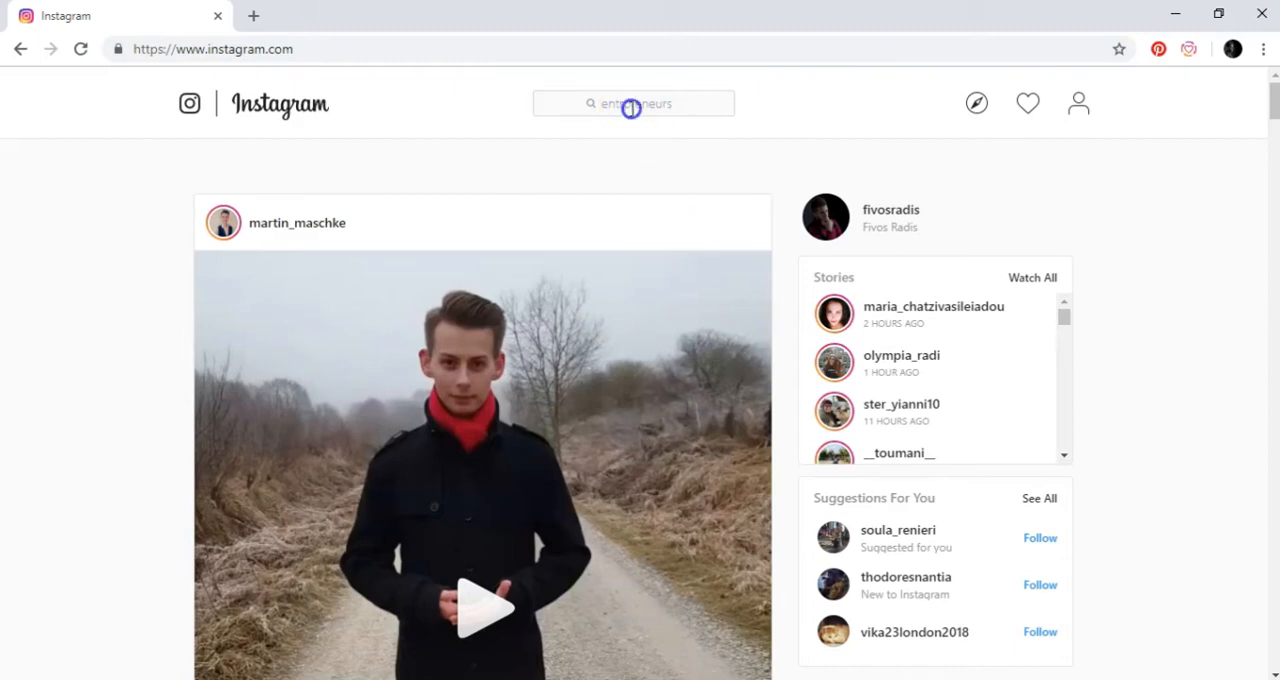
click(633, 103)
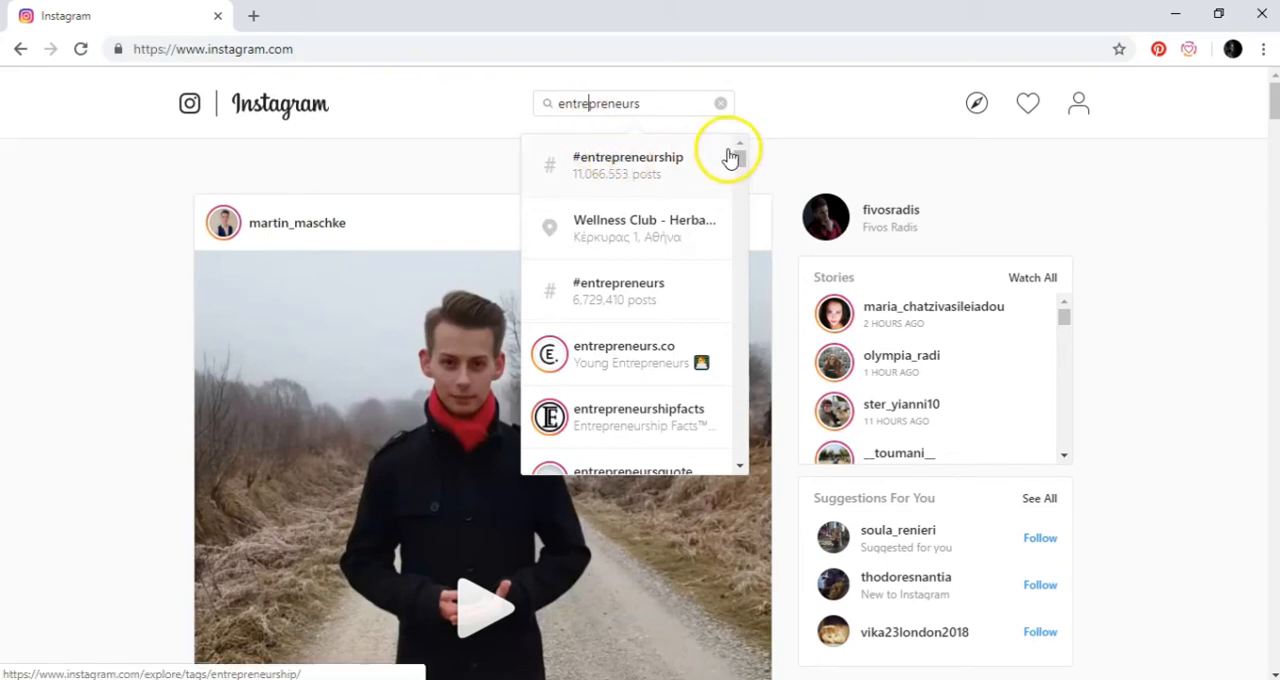
scroll(down, 3)
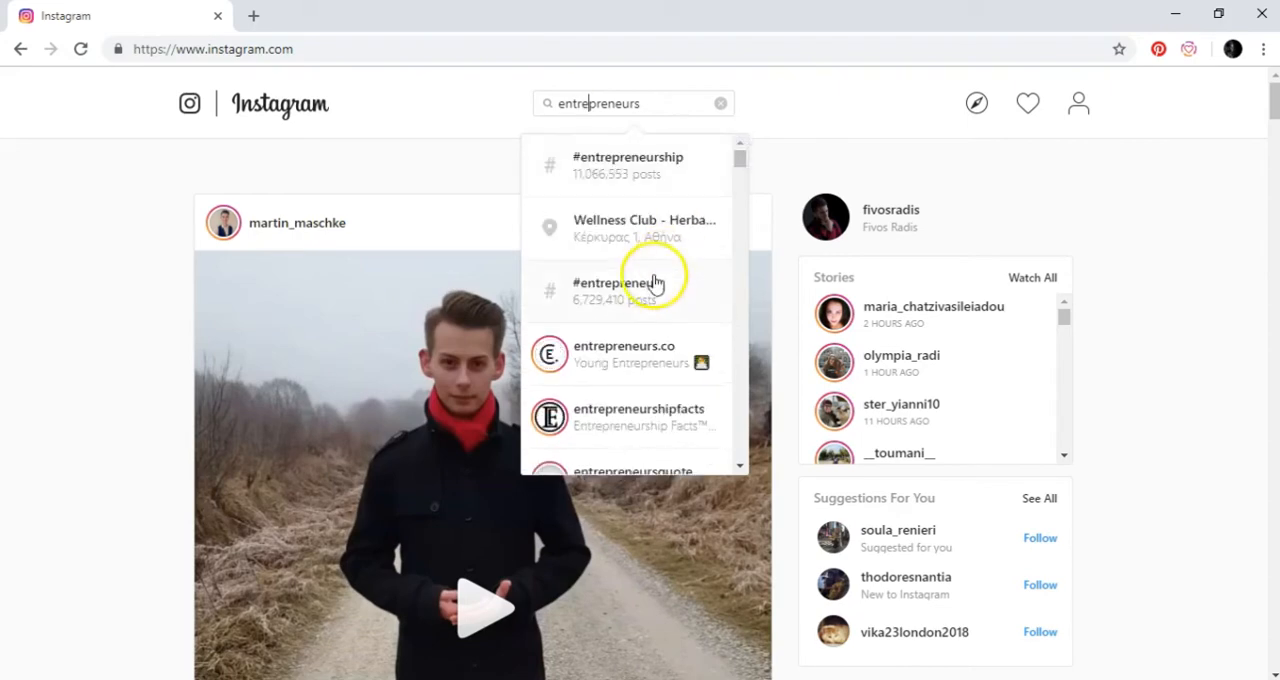
click(617, 290)
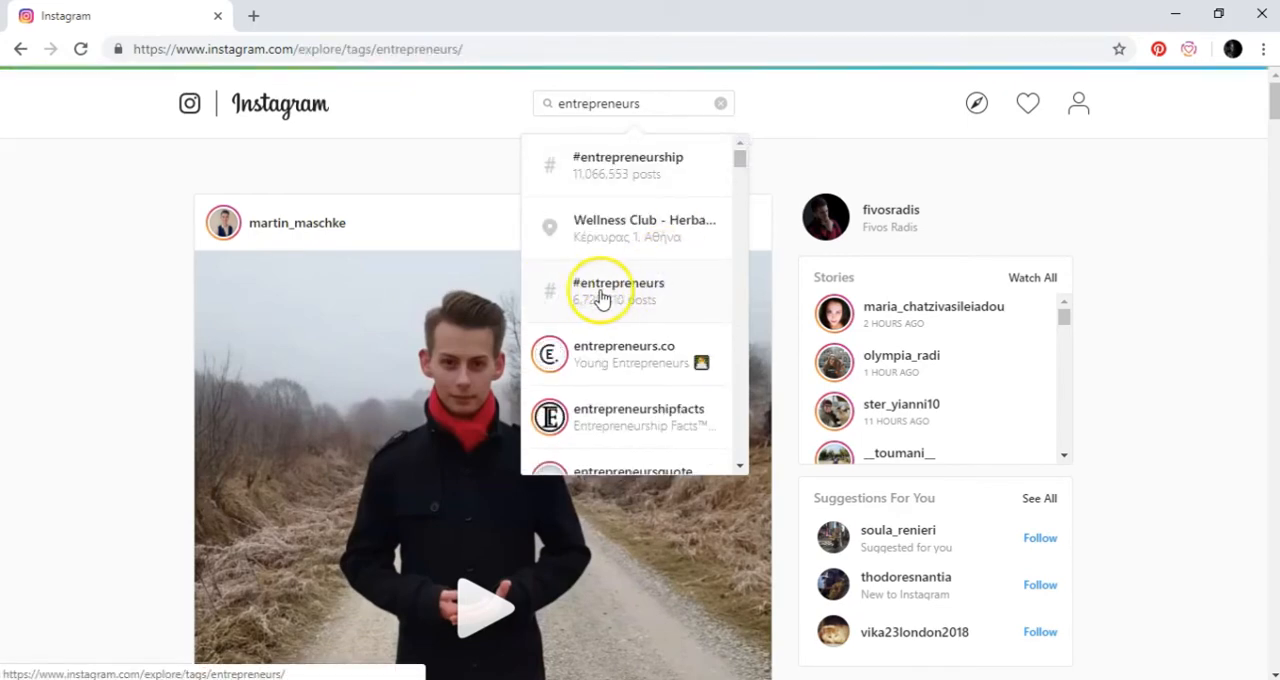
Step: Scroll the #entrepreneurs page past Top Posts into the Most Recent grid
click(619, 286)
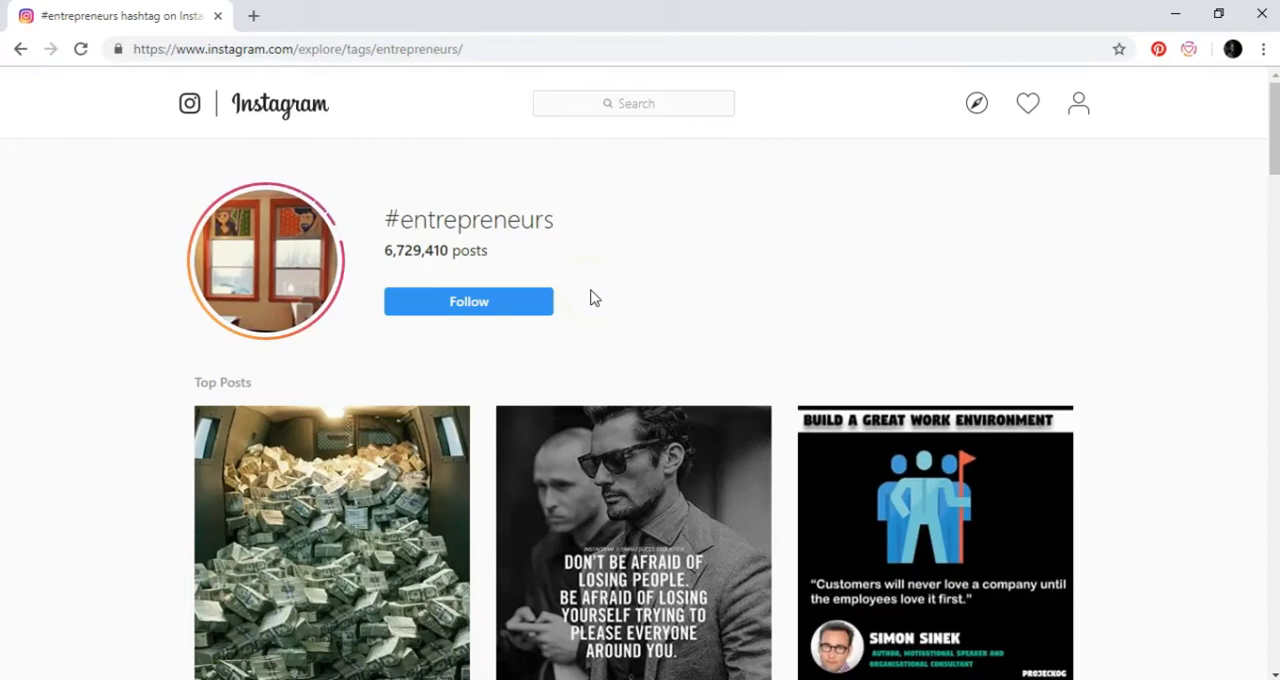
mouse_move(1173, 266)
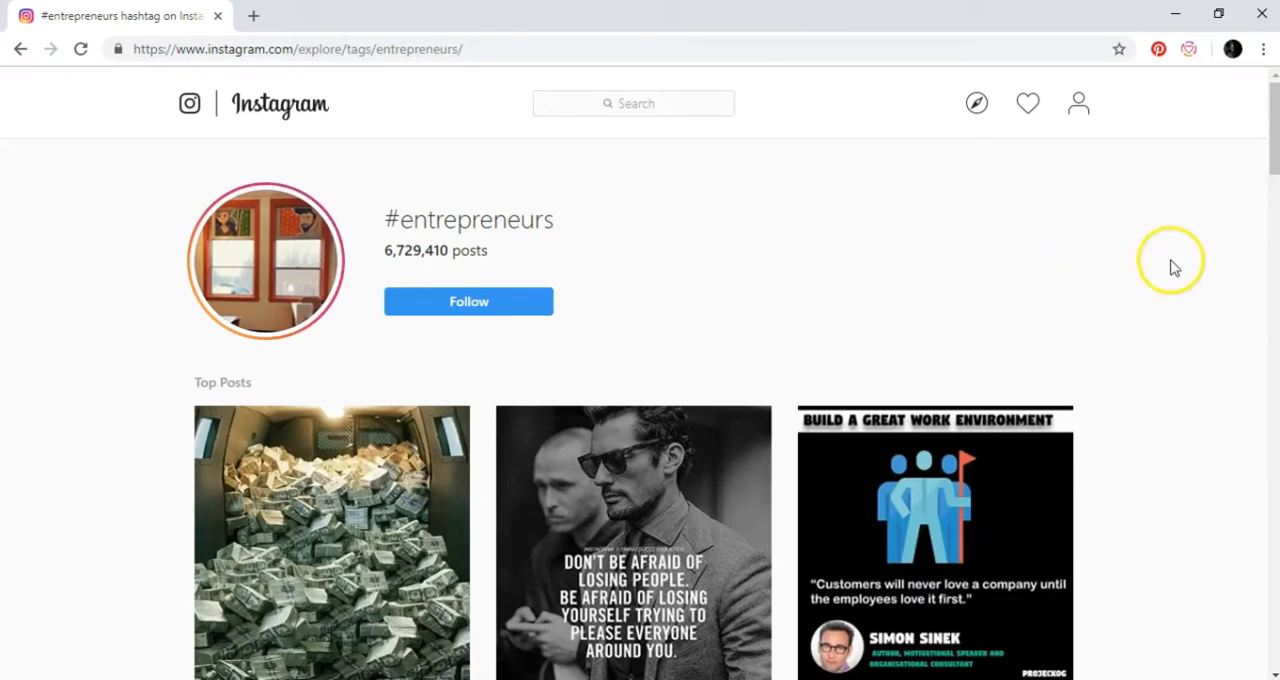
mouse_move(1174, 267)
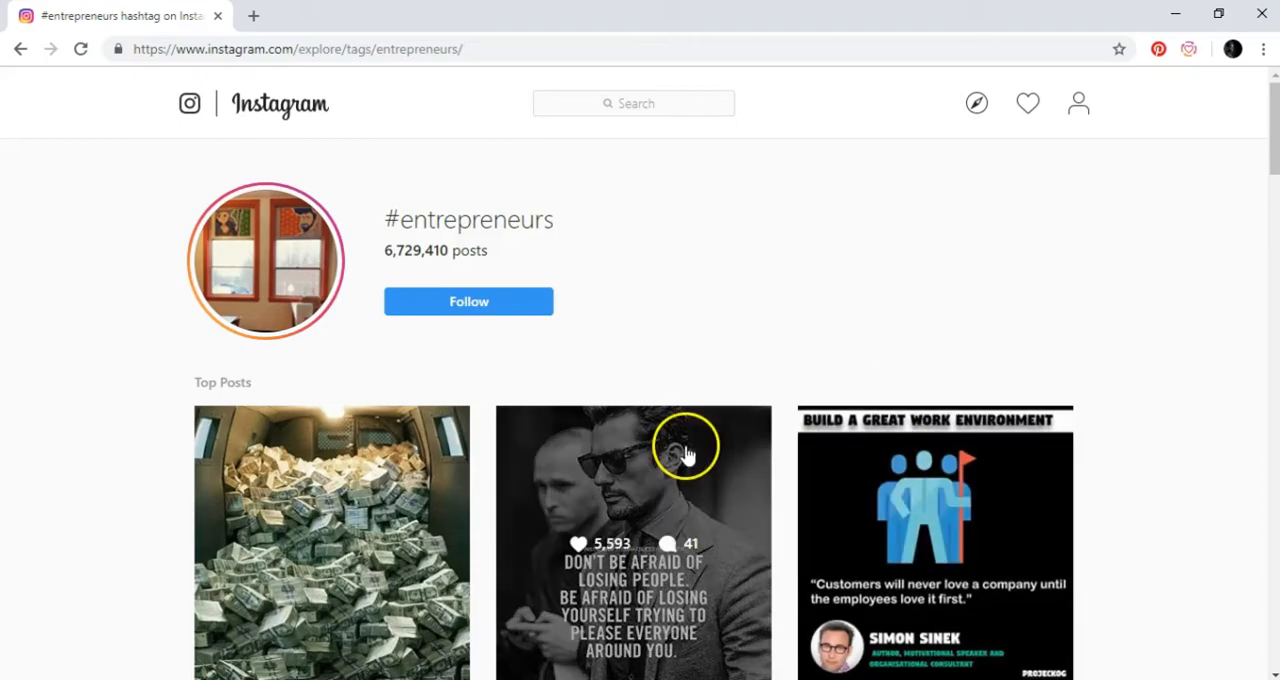
mouse_move(683, 450)
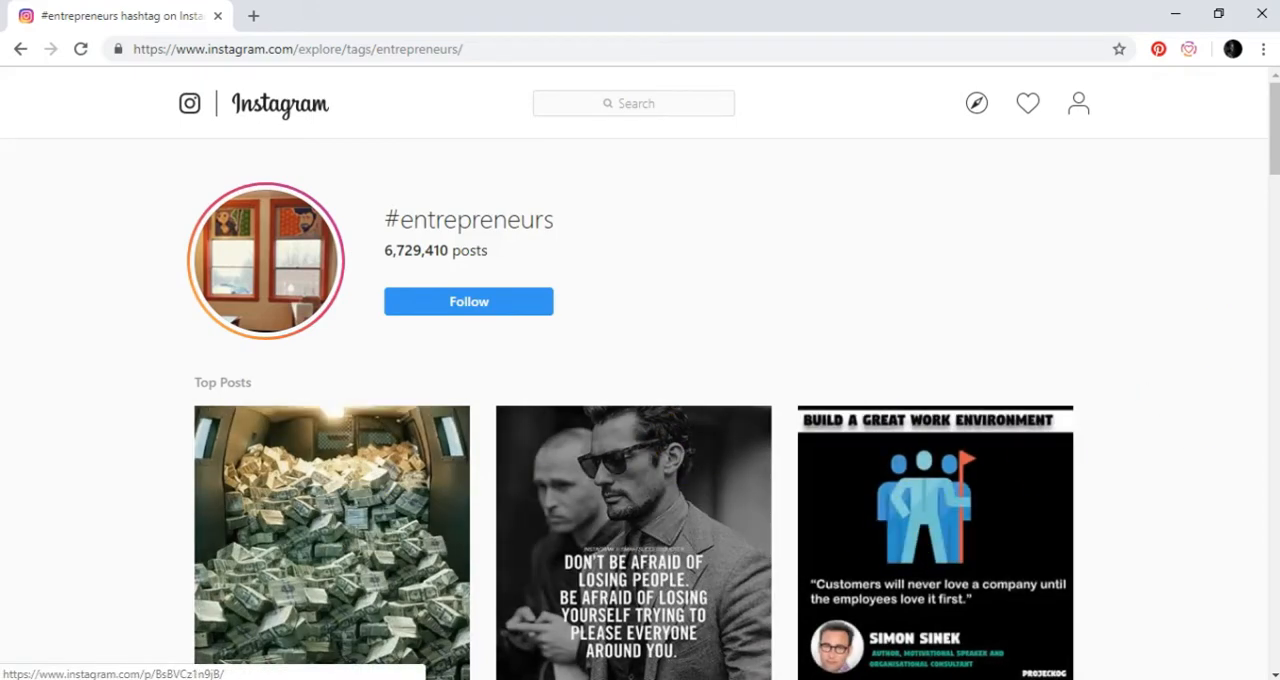
scroll(down, 3)
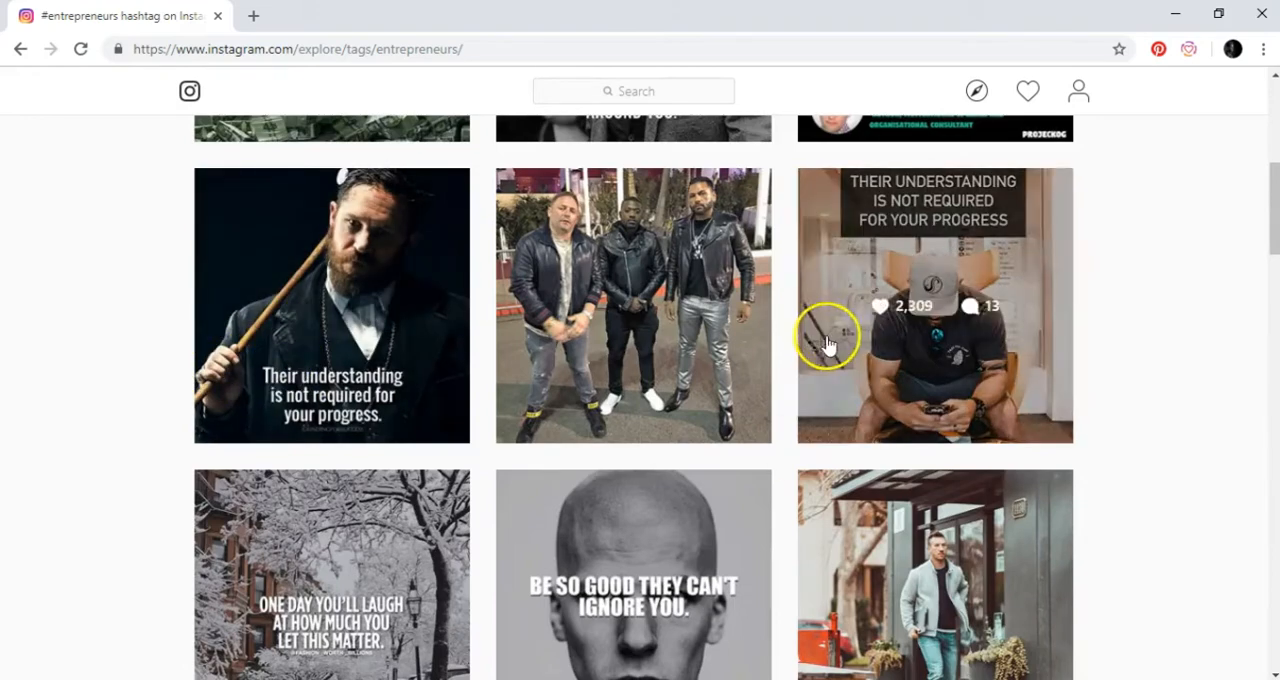
mouse_move(906, 532)
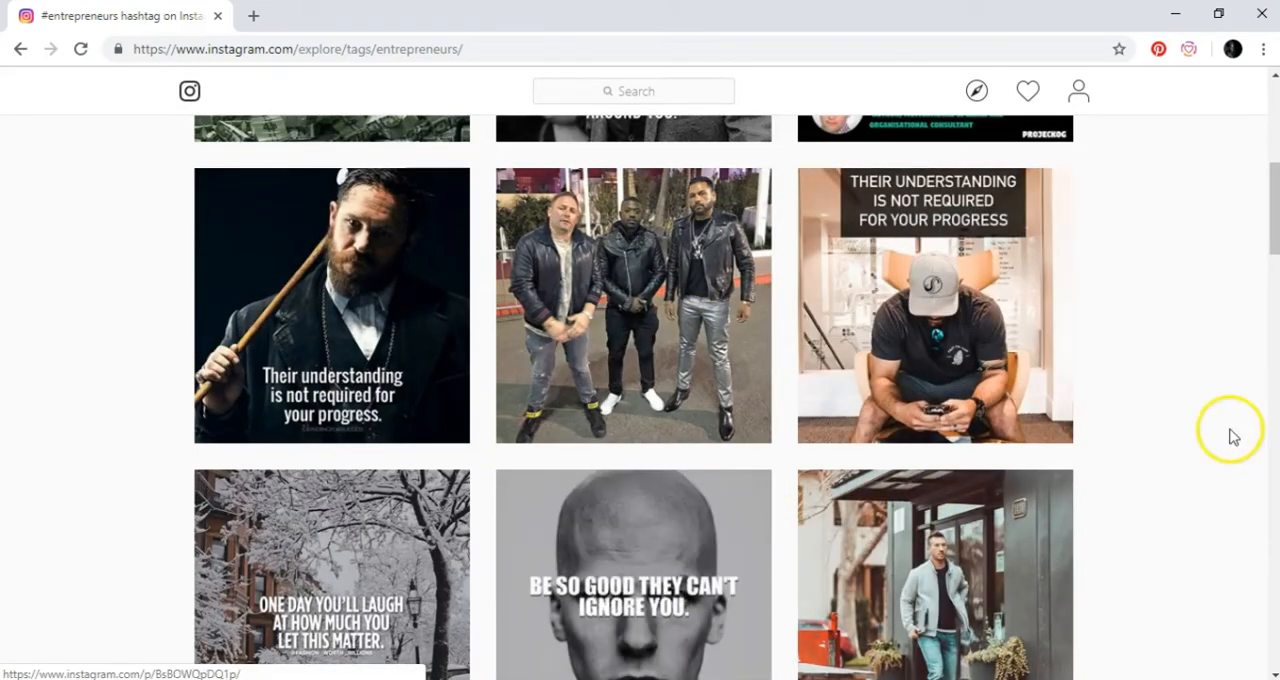
scroll(down, 3)
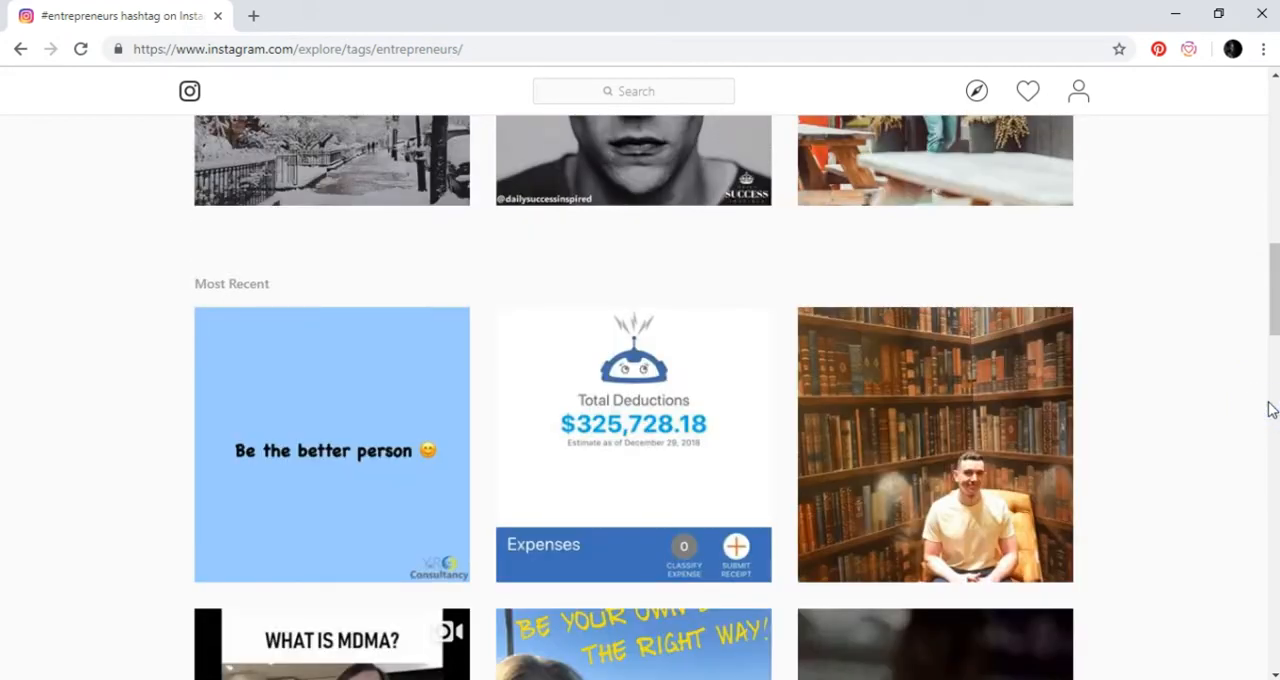
mouse_move(373, 406)
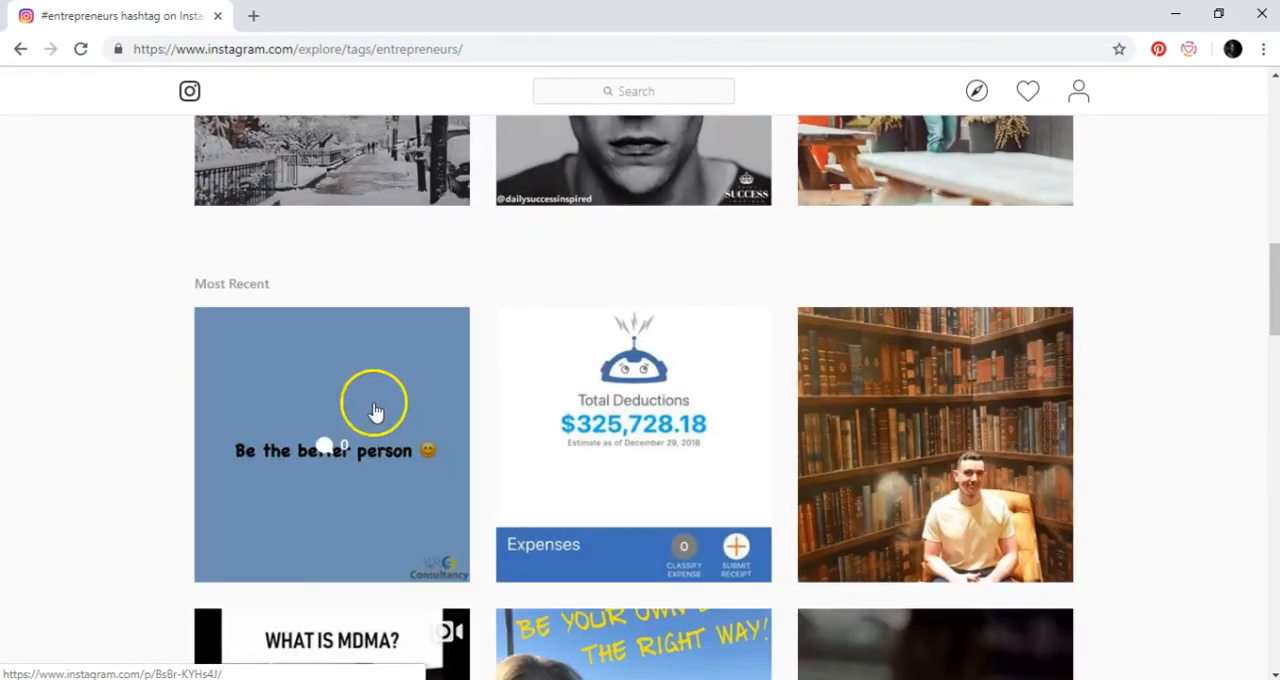
mouse_move(242, 284)
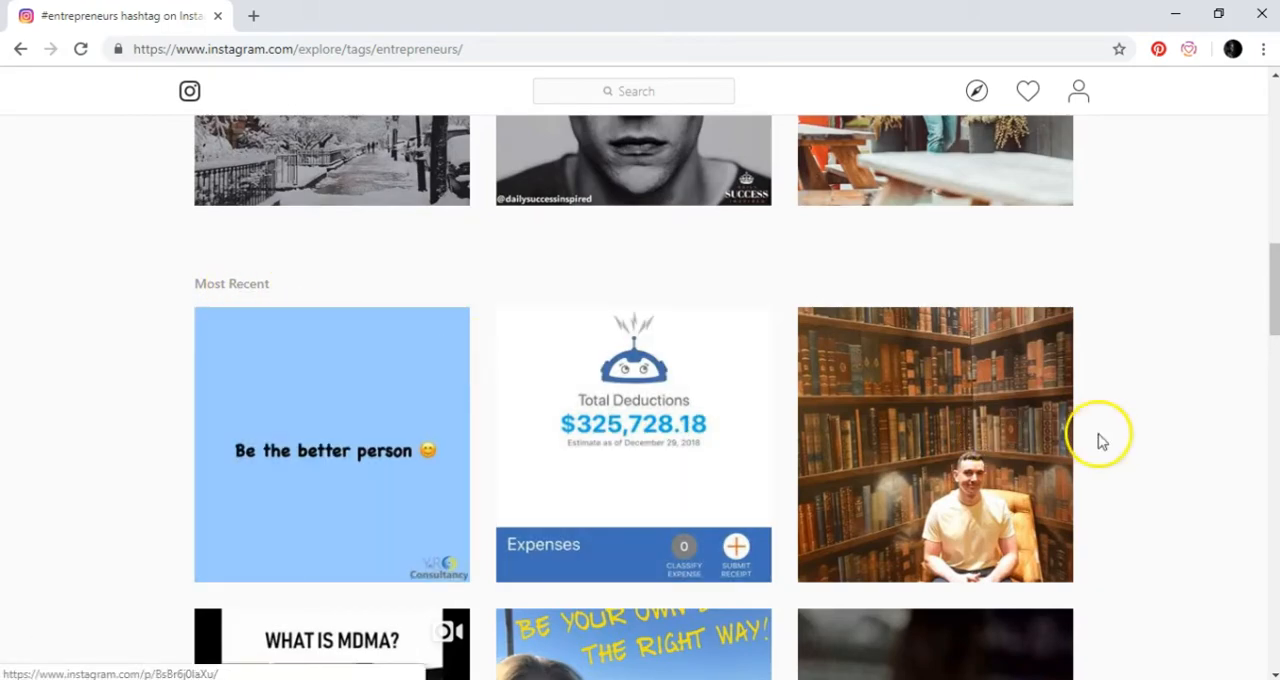
scroll(down, 3)
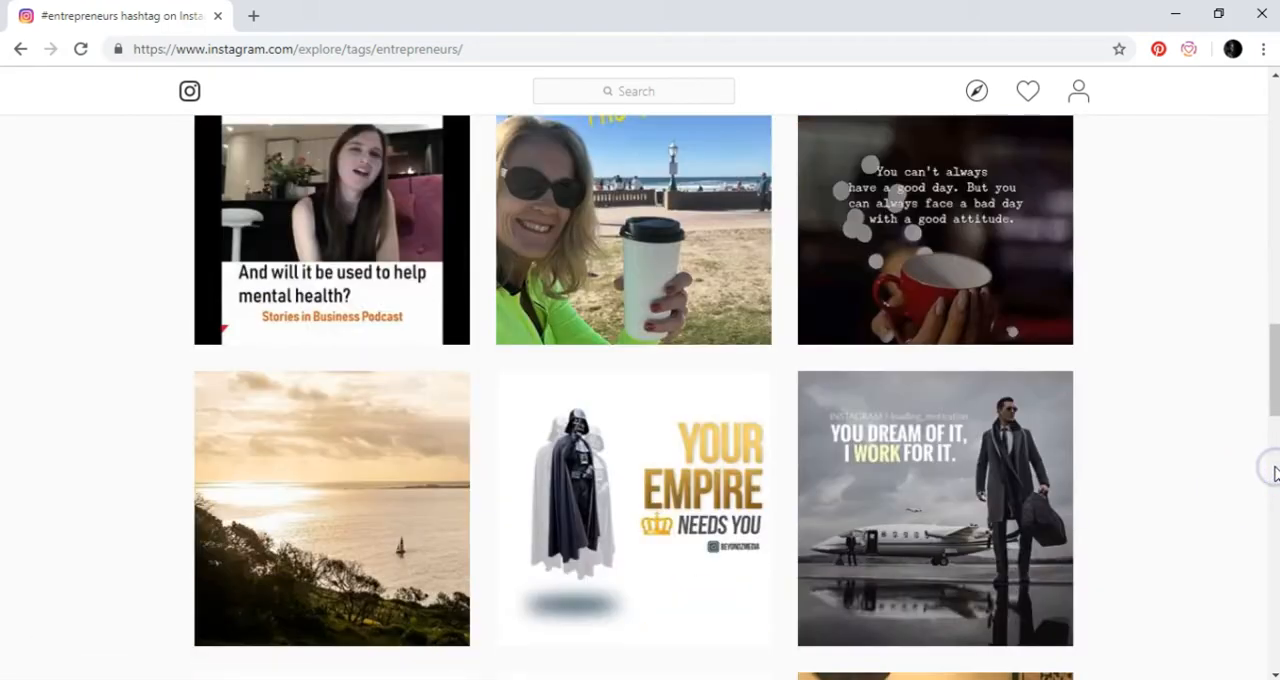
mouse_move(778, 243)
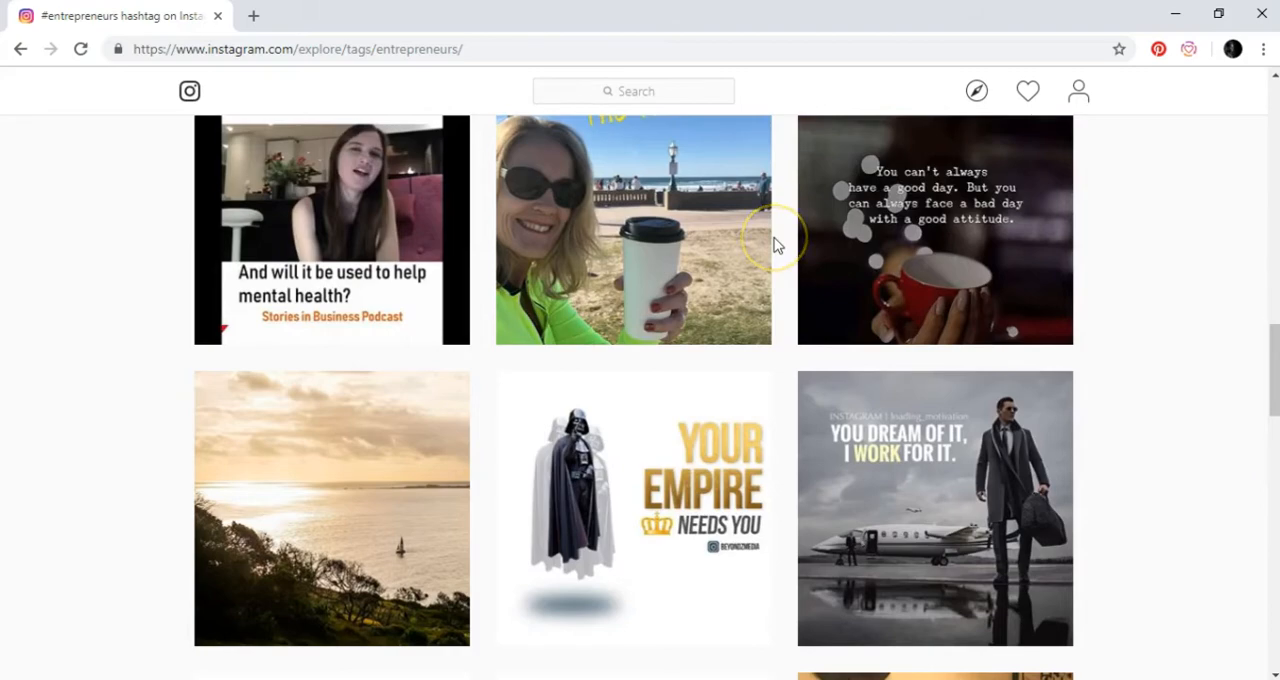
click(633, 240)
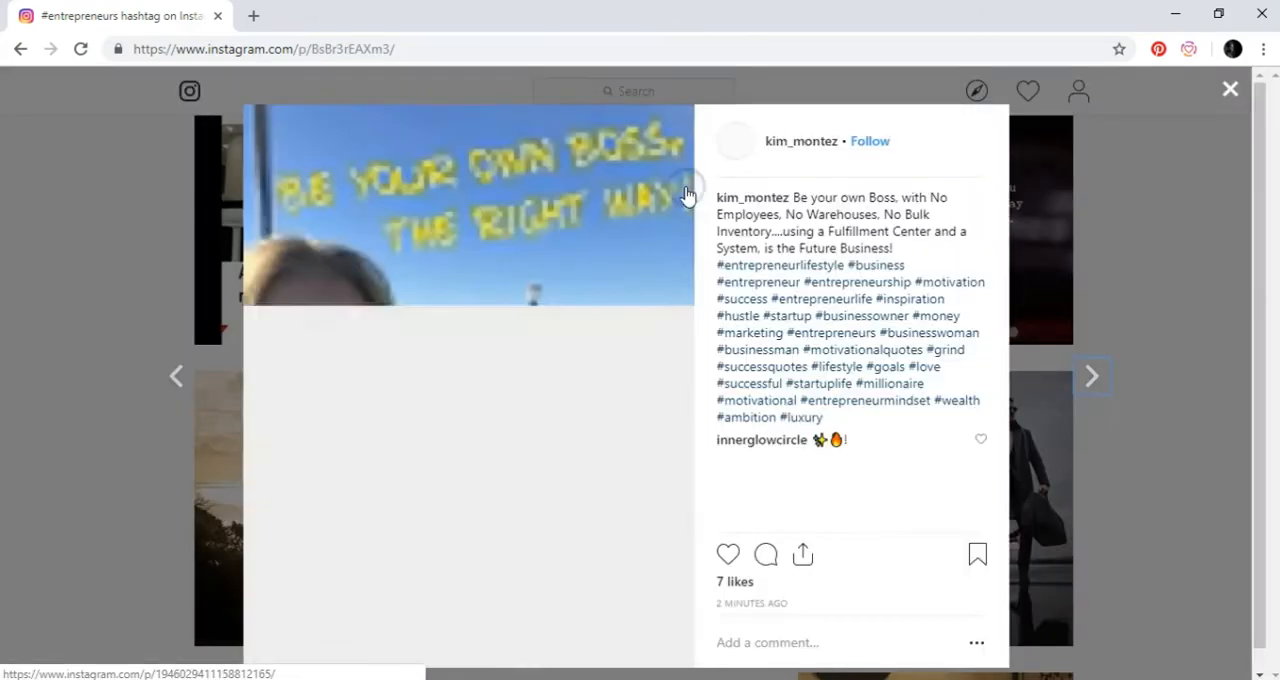
click(803, 141)
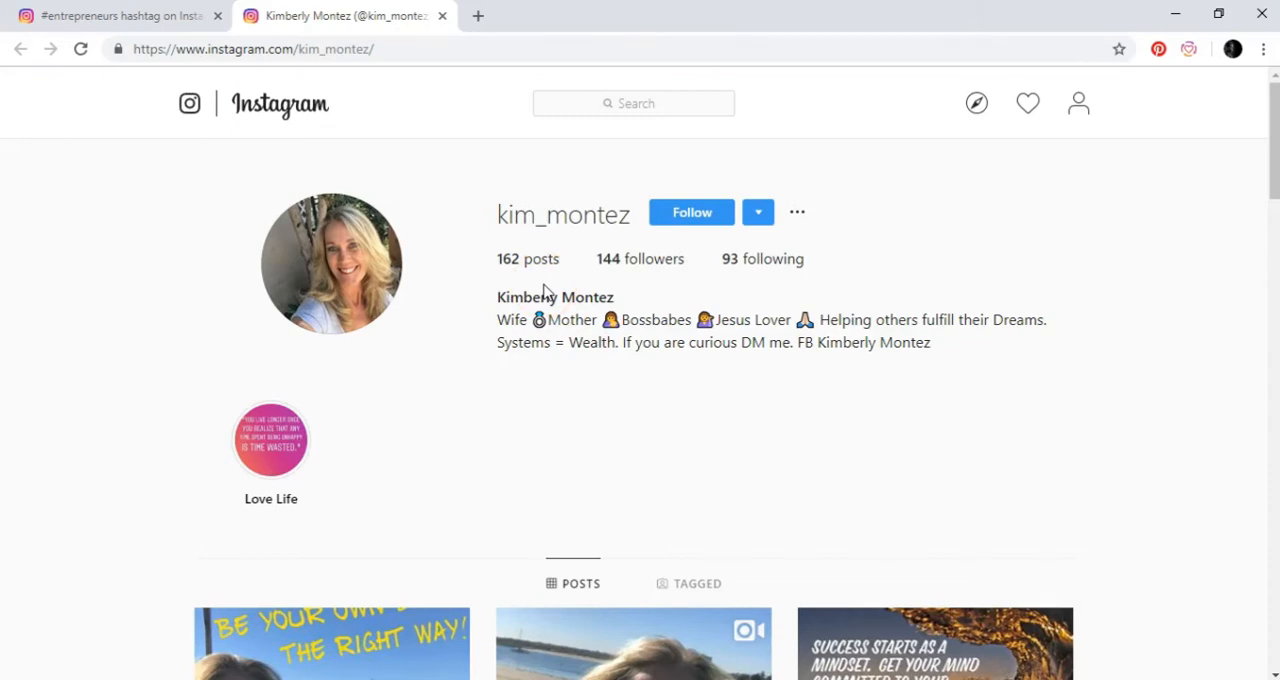
mouse_move(649, 270)
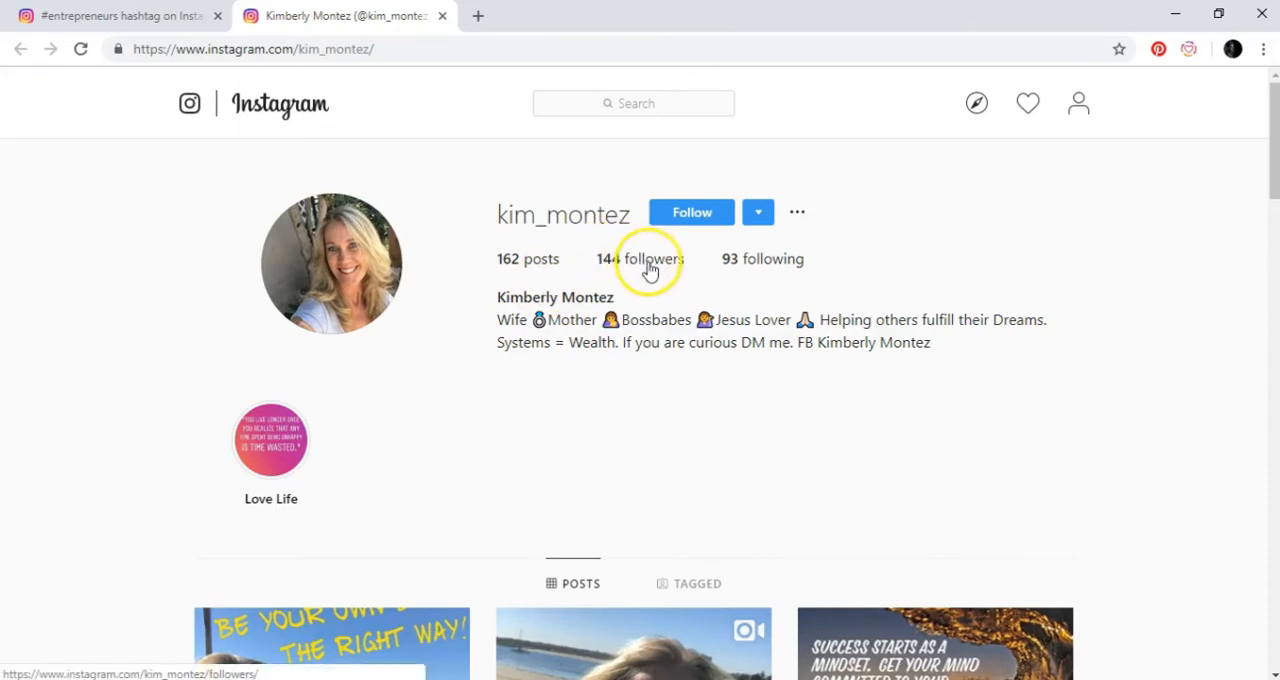
mouse_move(737, 280)
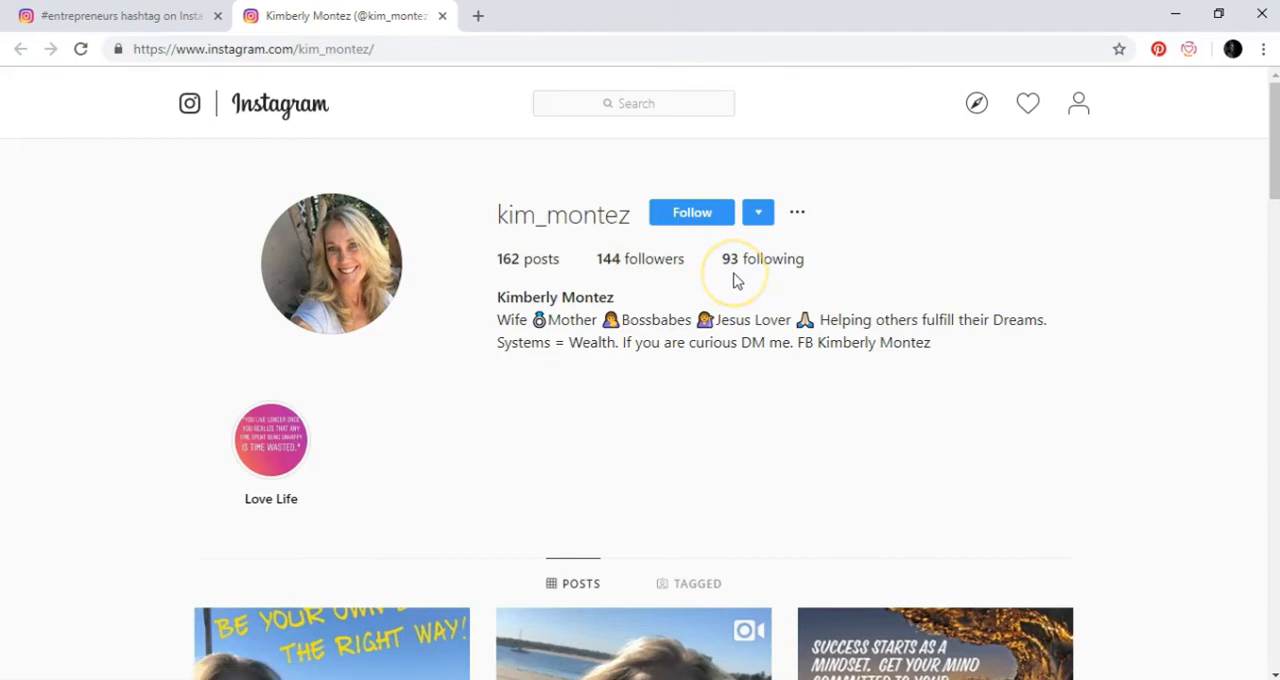
click(330, 642)
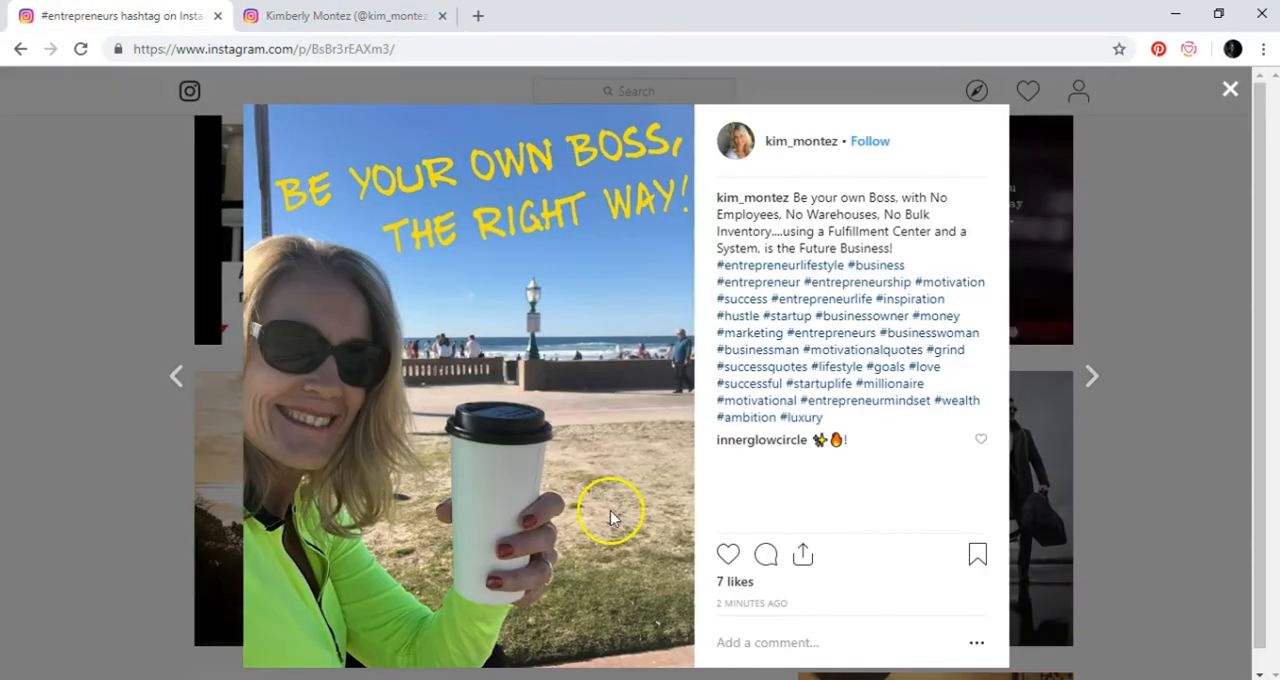
mouse_move(728, 553)
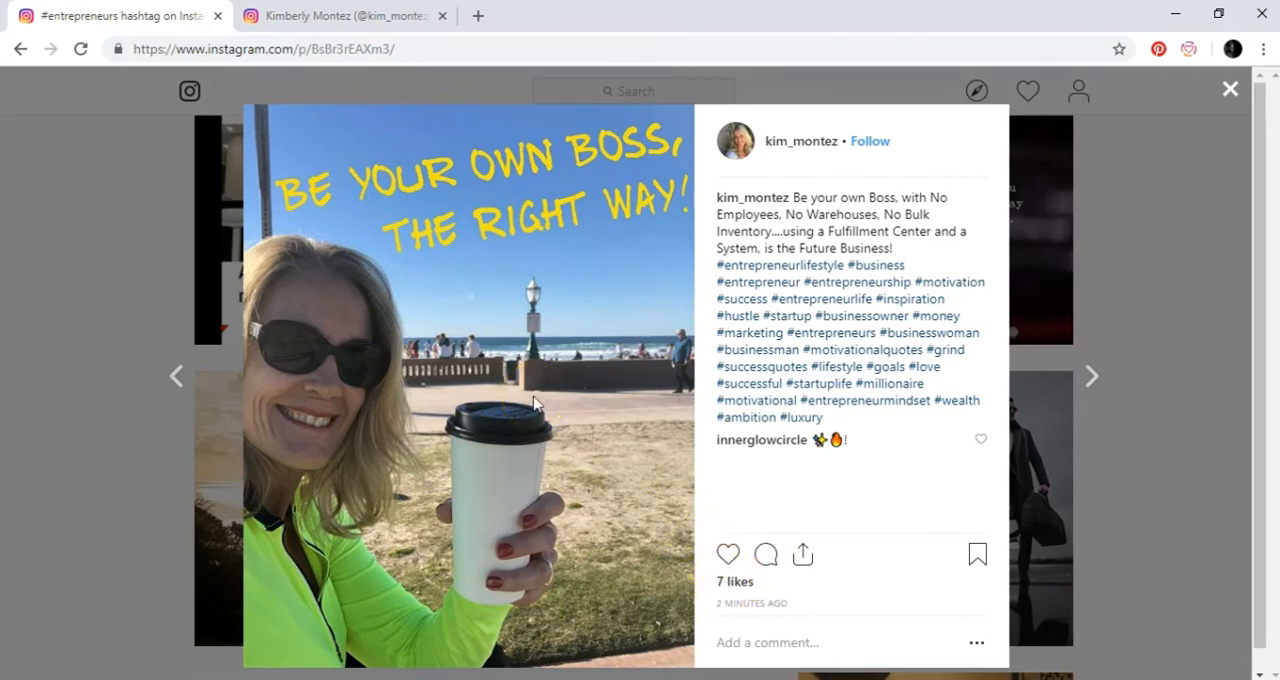
click(727, 553)
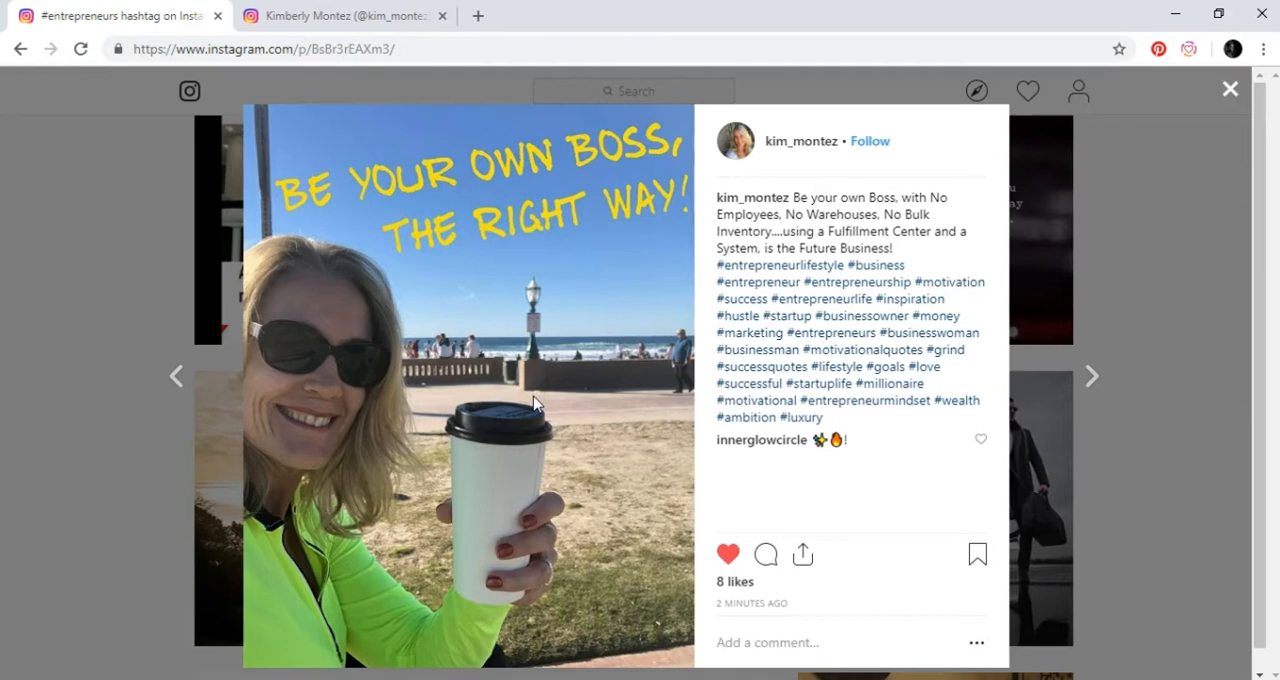
click(728, 554)
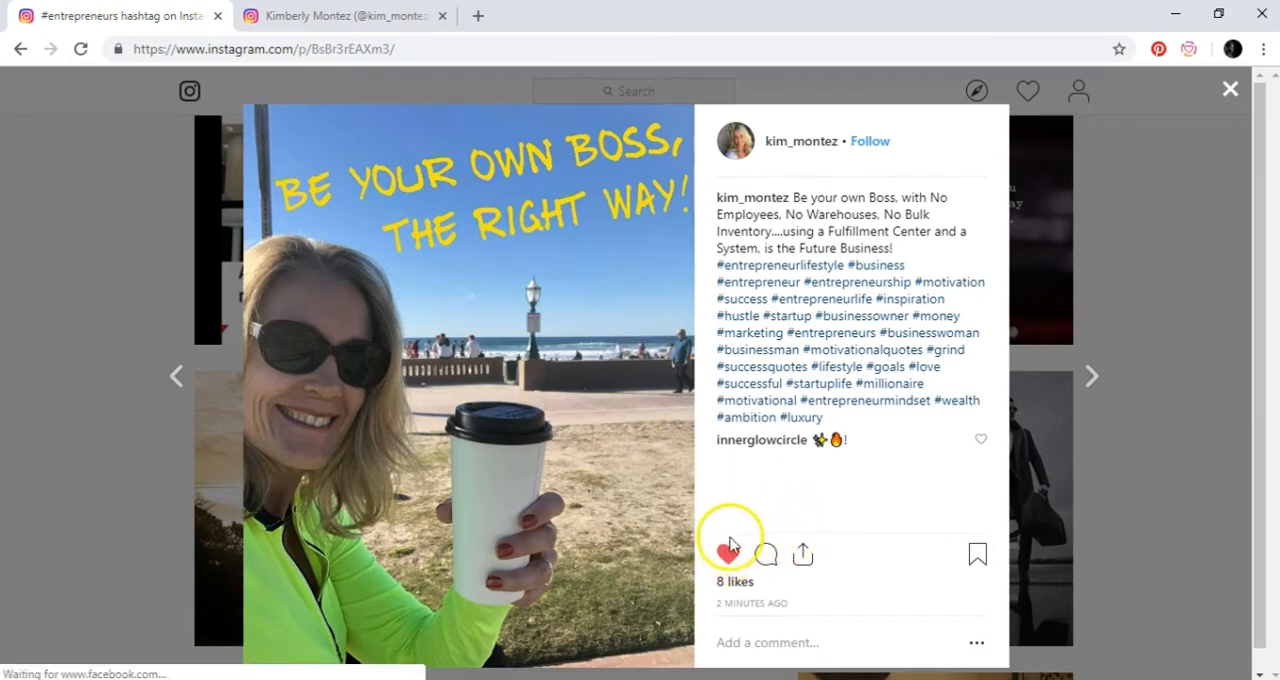
click(727, 553)
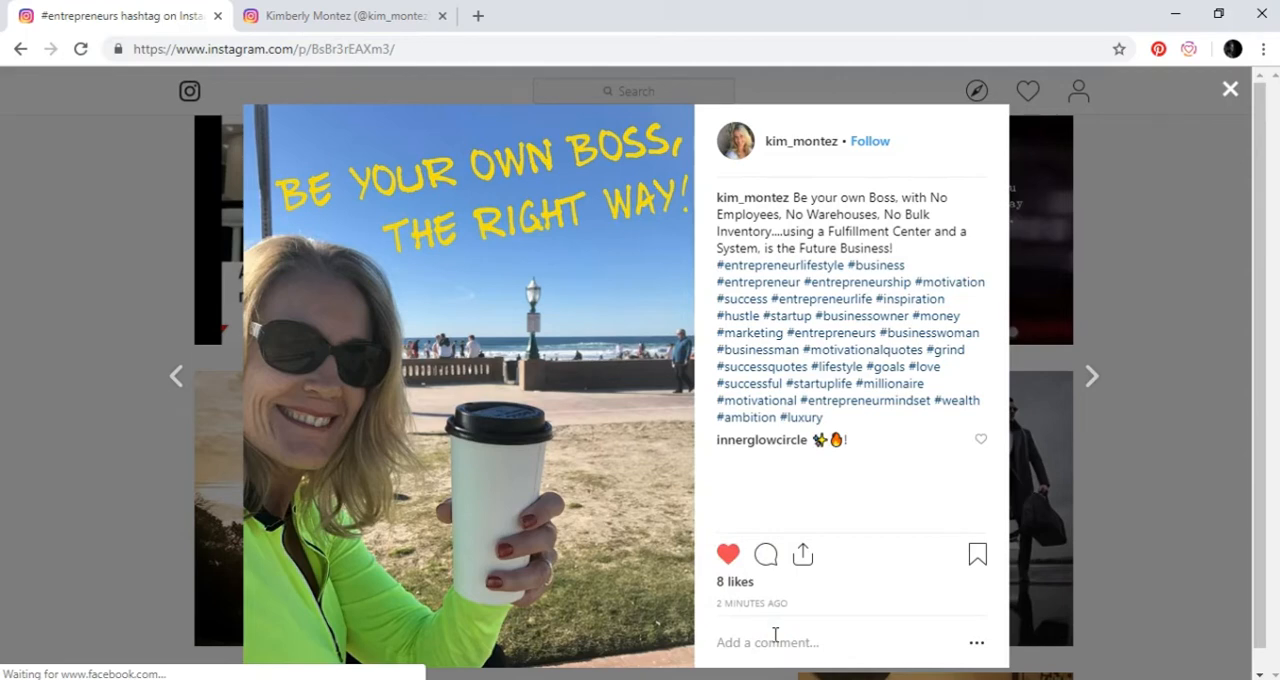
text(Nice)
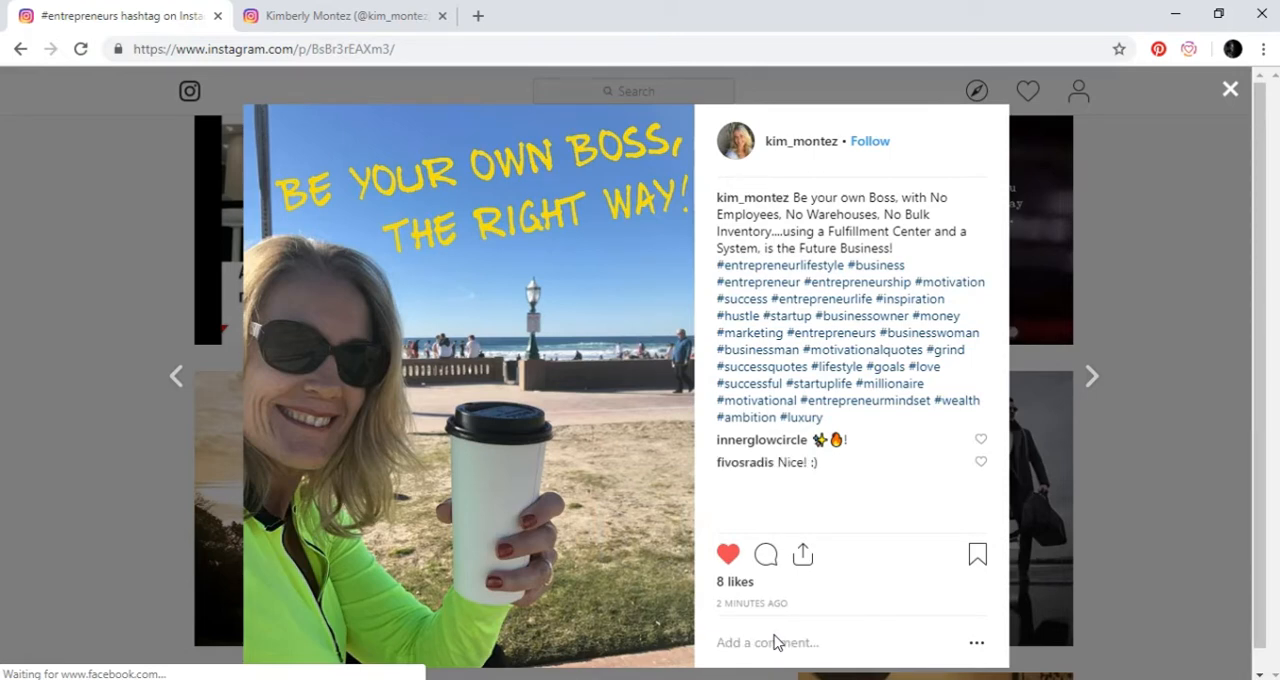
mouse_move(977, 248)
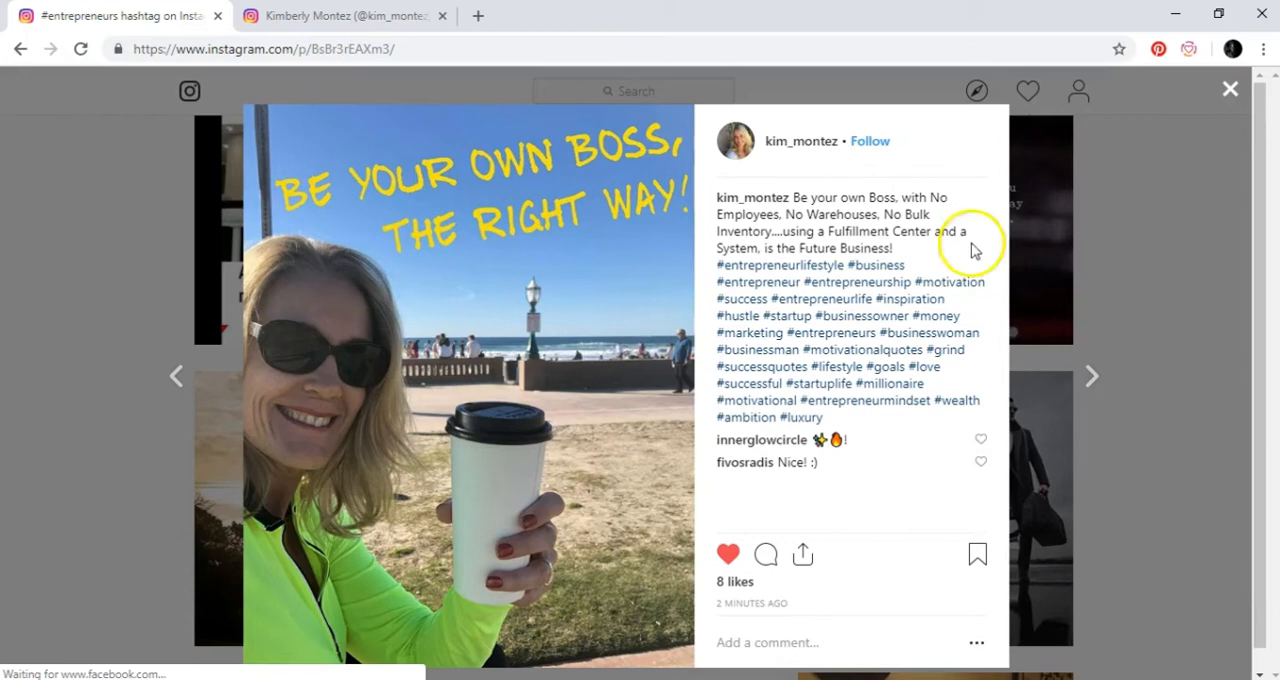
click(873, 141)
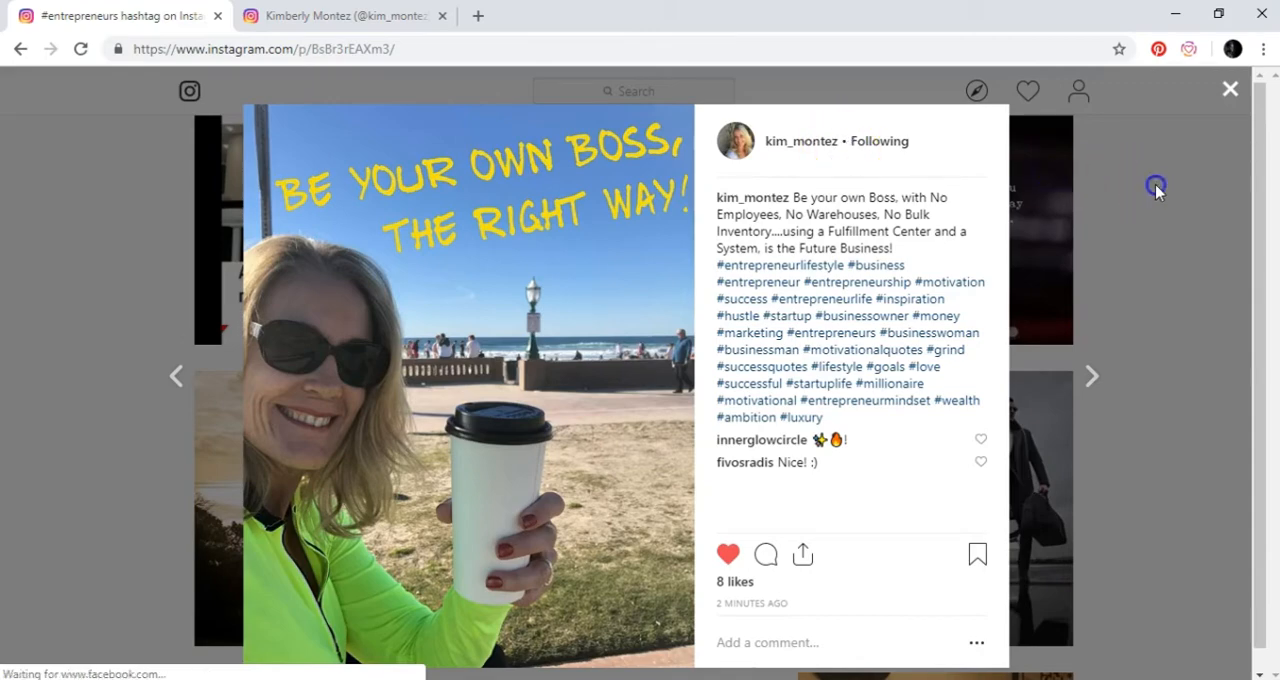
Step: Close the post and show the activity notifications on the hashtag page
click(1228, 88)
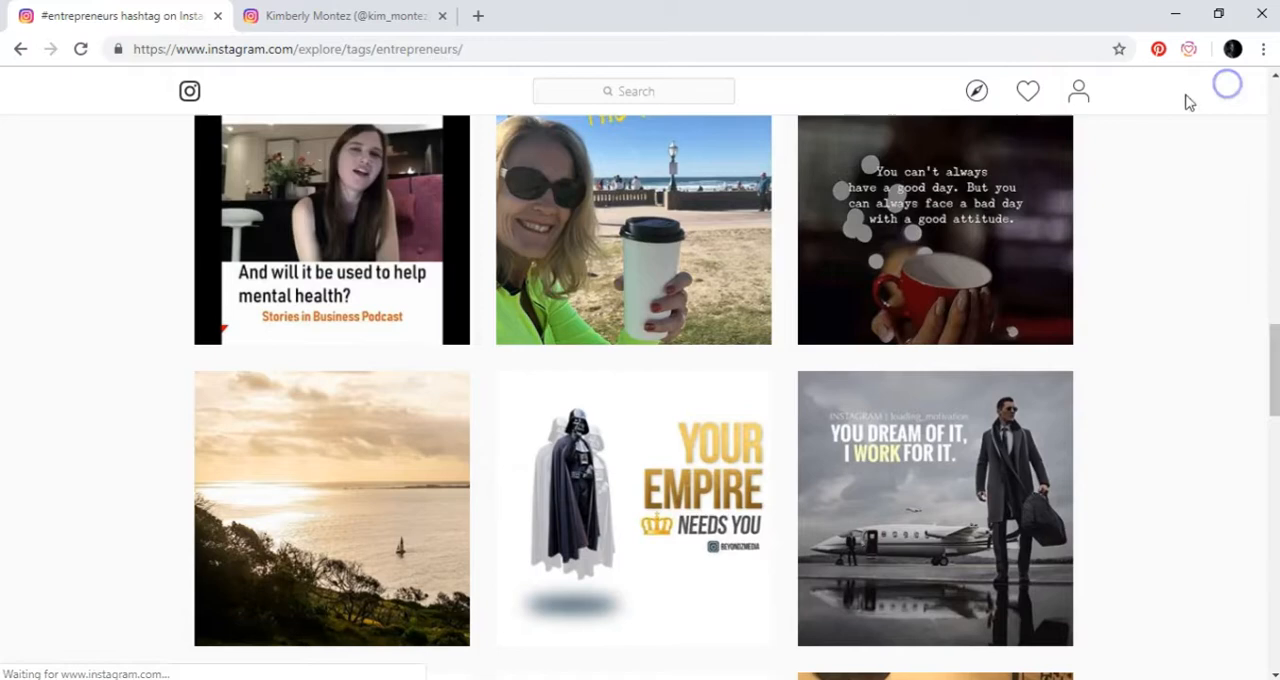
click(1028, 90)
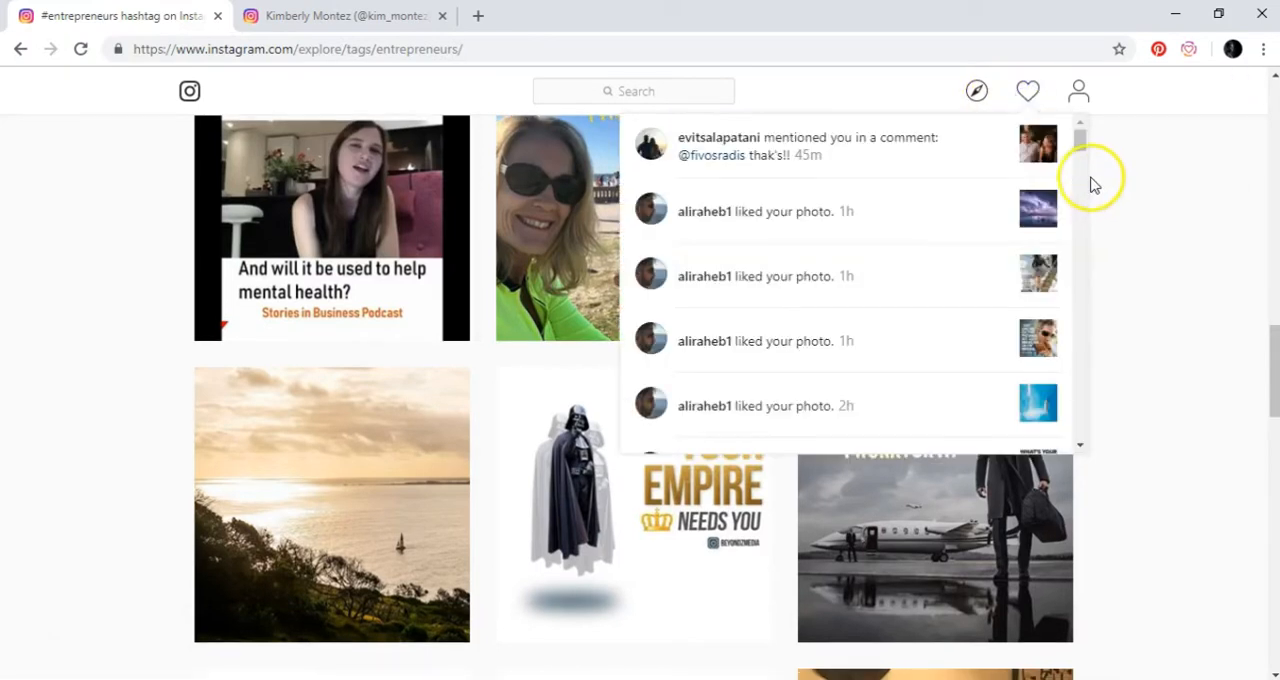
mouse_move(1088, 183)
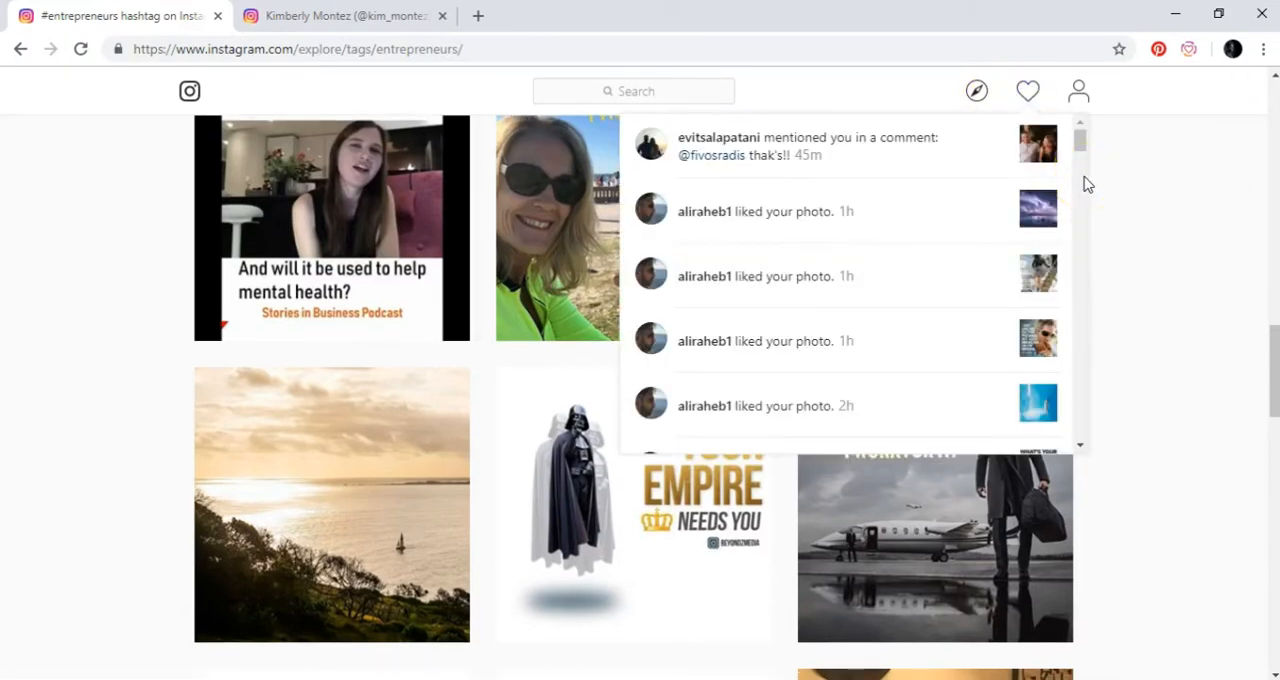
mouse_move(798, 187)
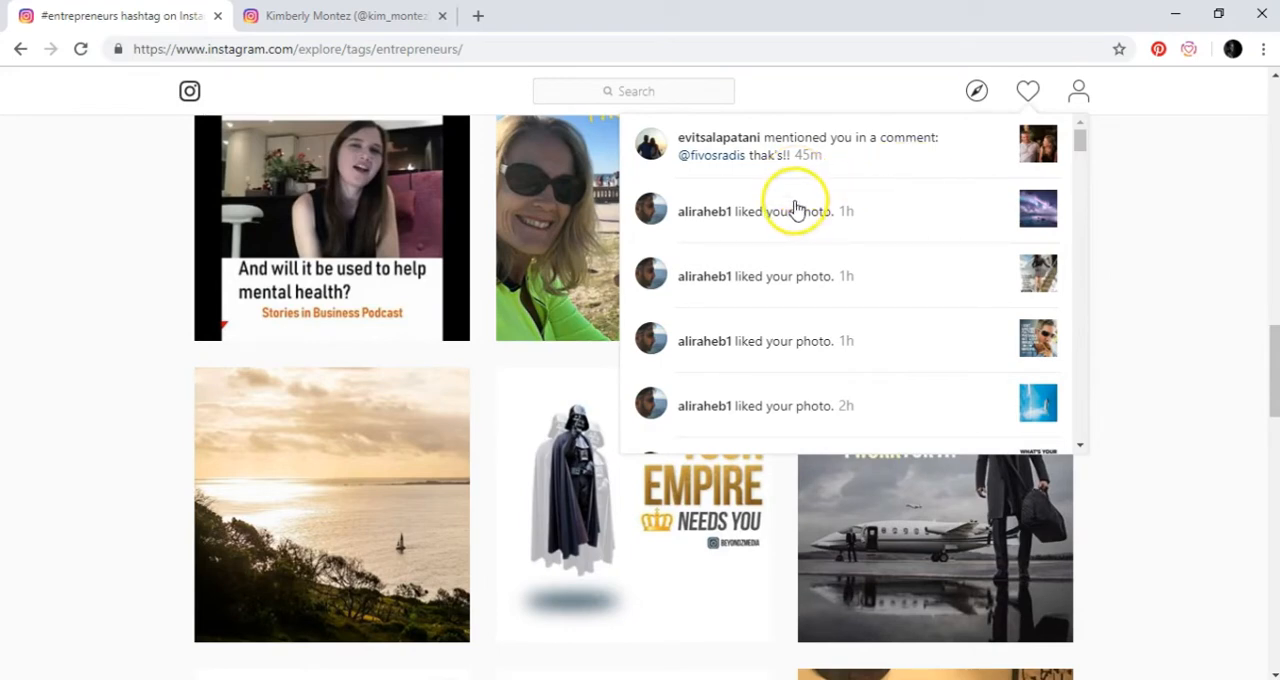
mouse_move(757, 215)
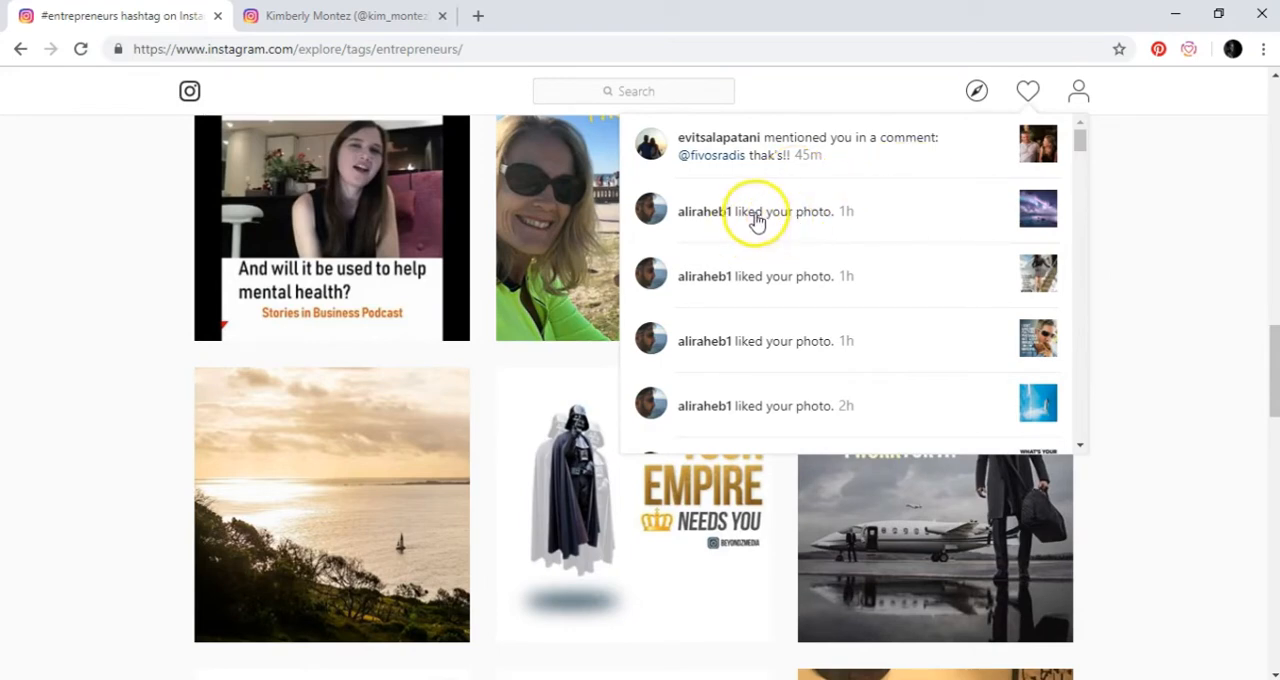
mouse_move(786, 148)
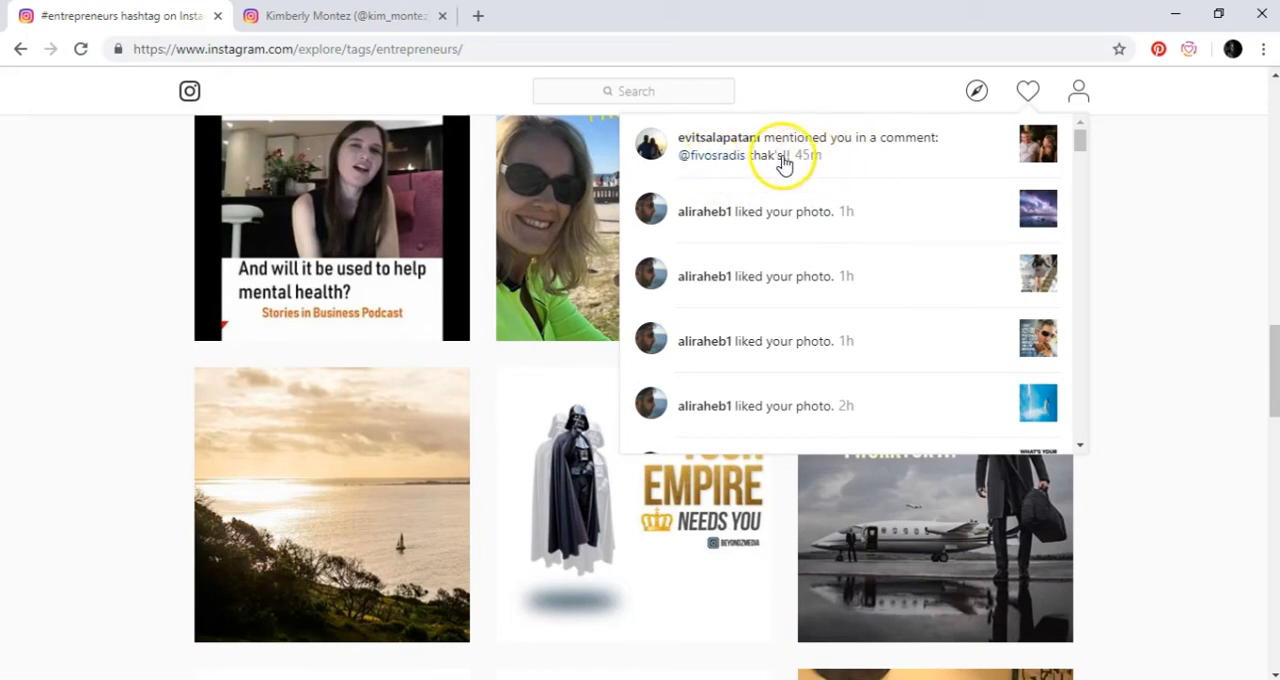
mouse_move(581, 160)
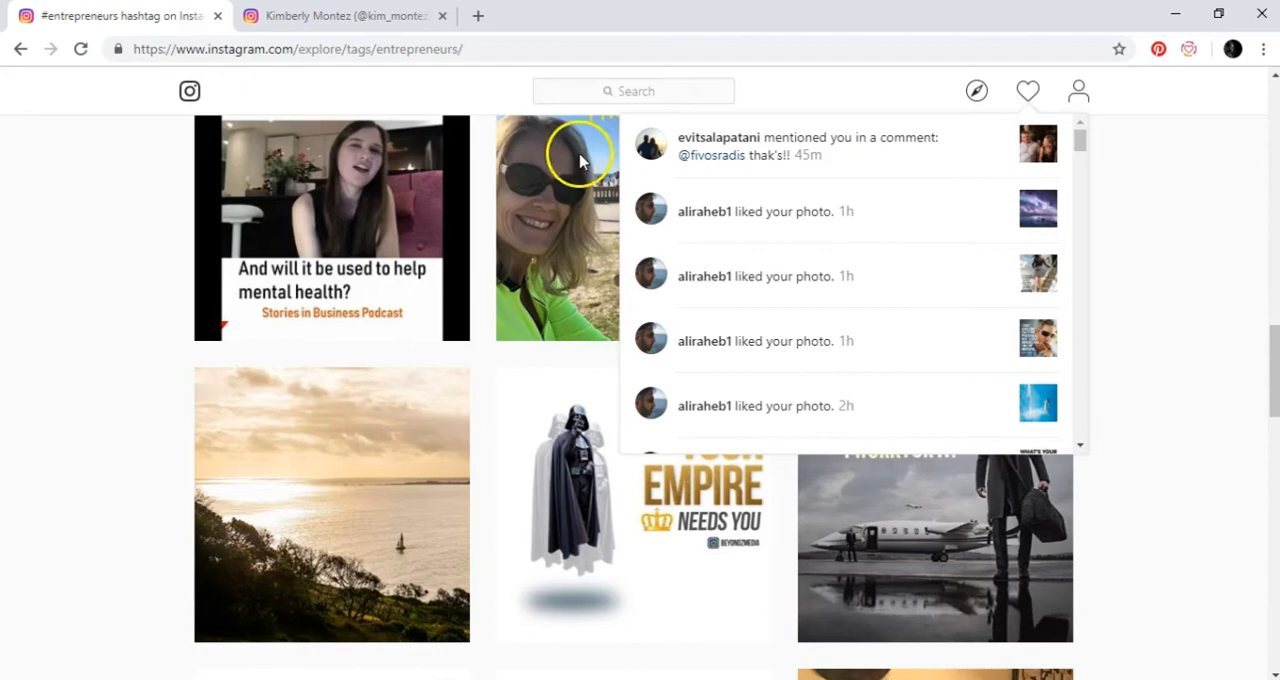
mouse_move(565, 185)
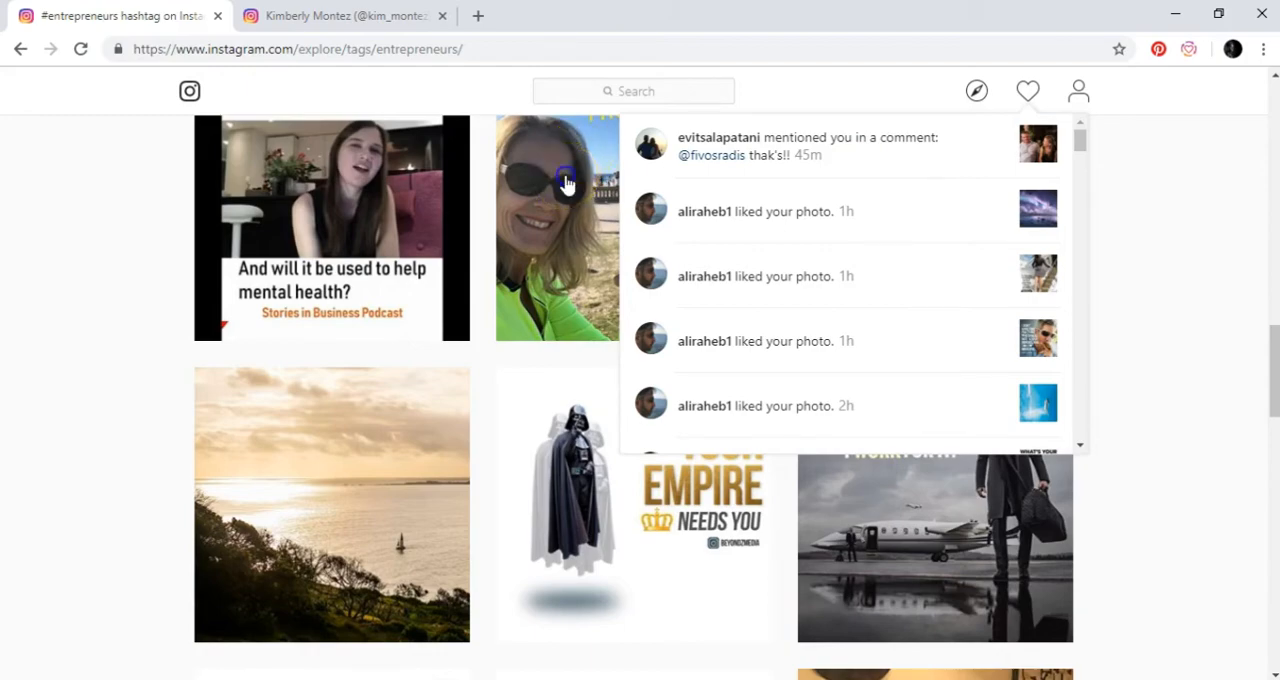
click(566, 181)
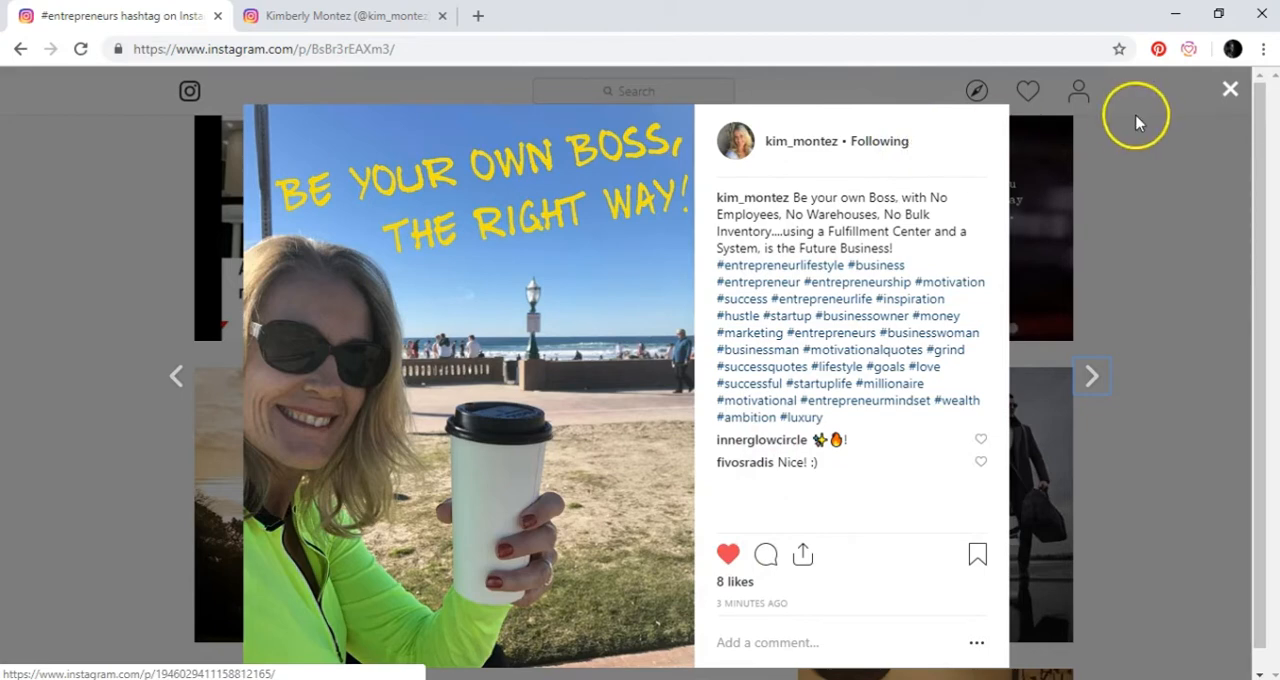
mouse_move(756, 230)
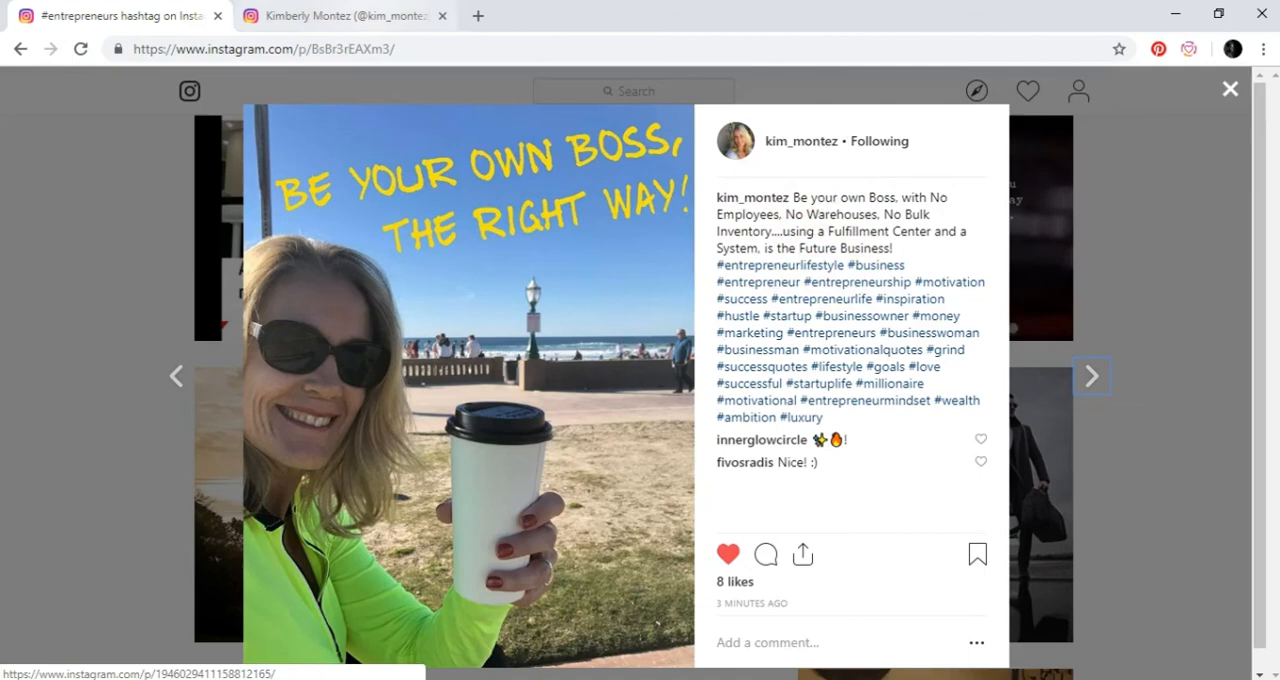
click(798, 141)
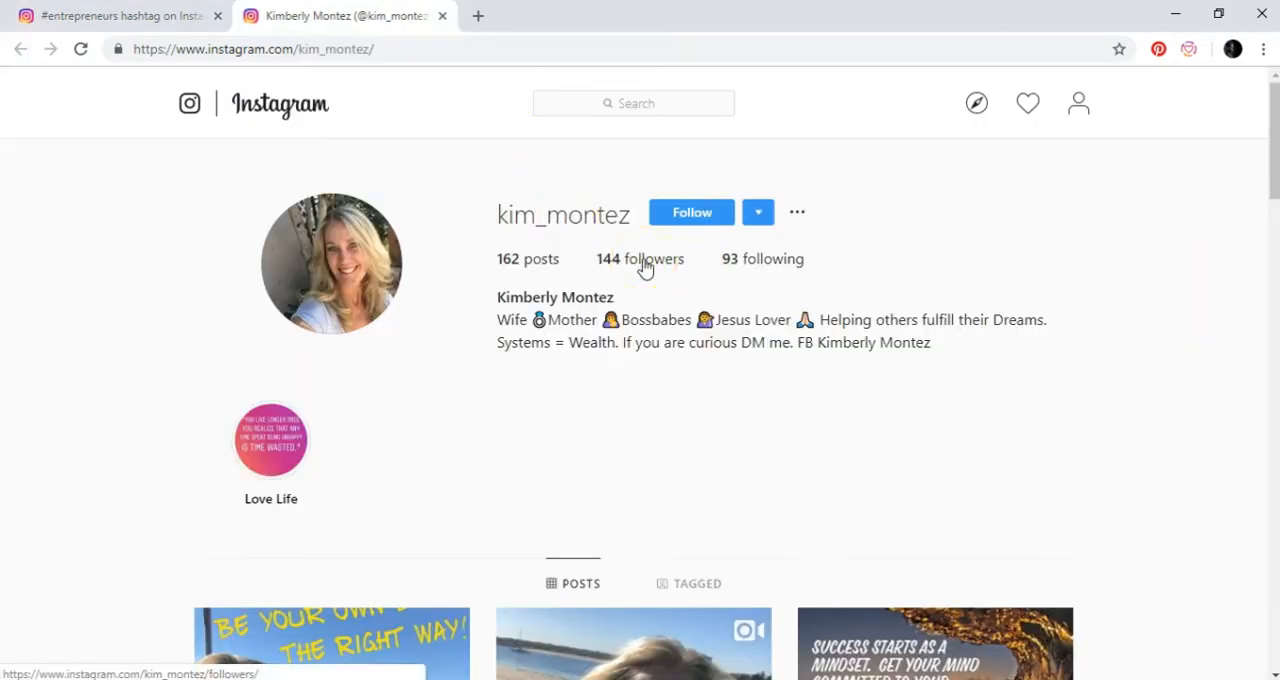
mouse_move(933, 245)
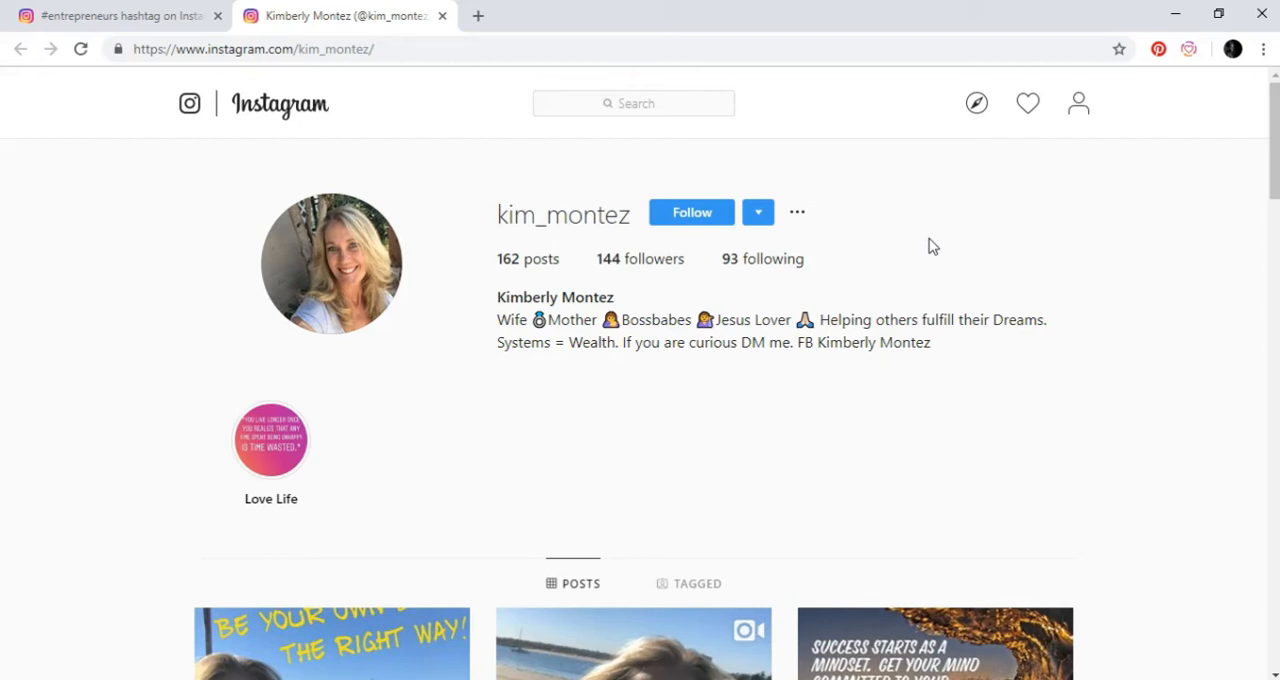
mouse_move(258, 124)
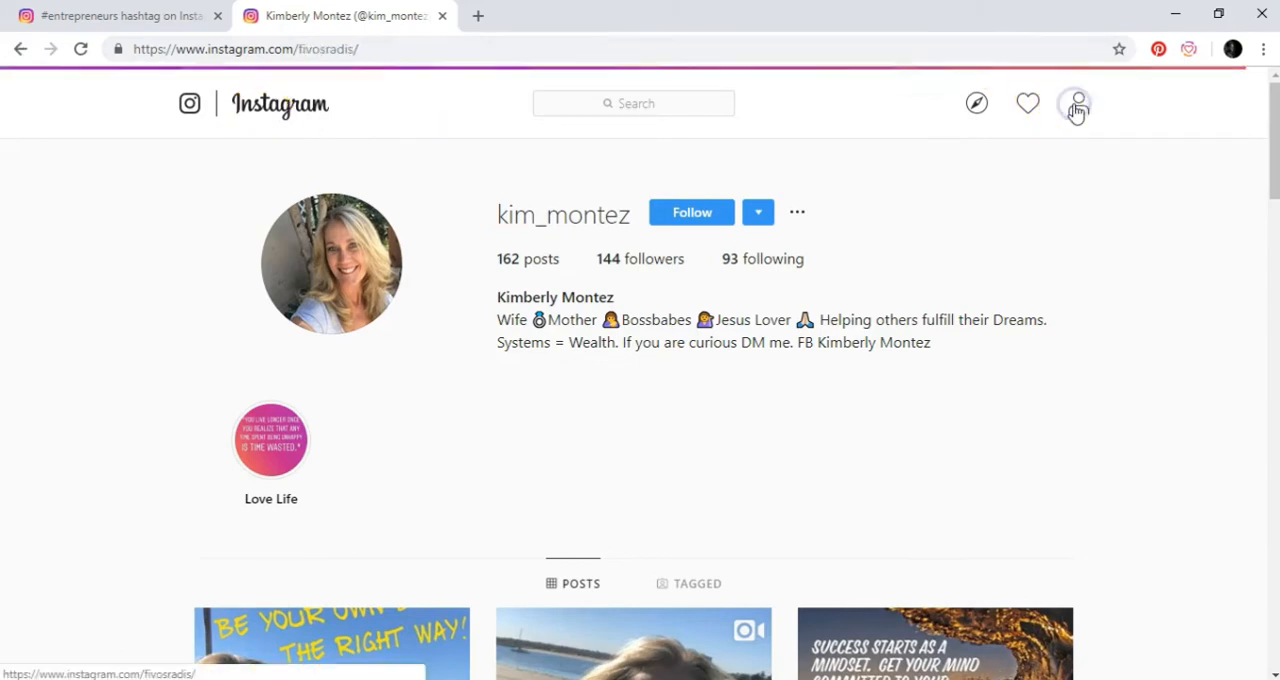
click(1076, 103)
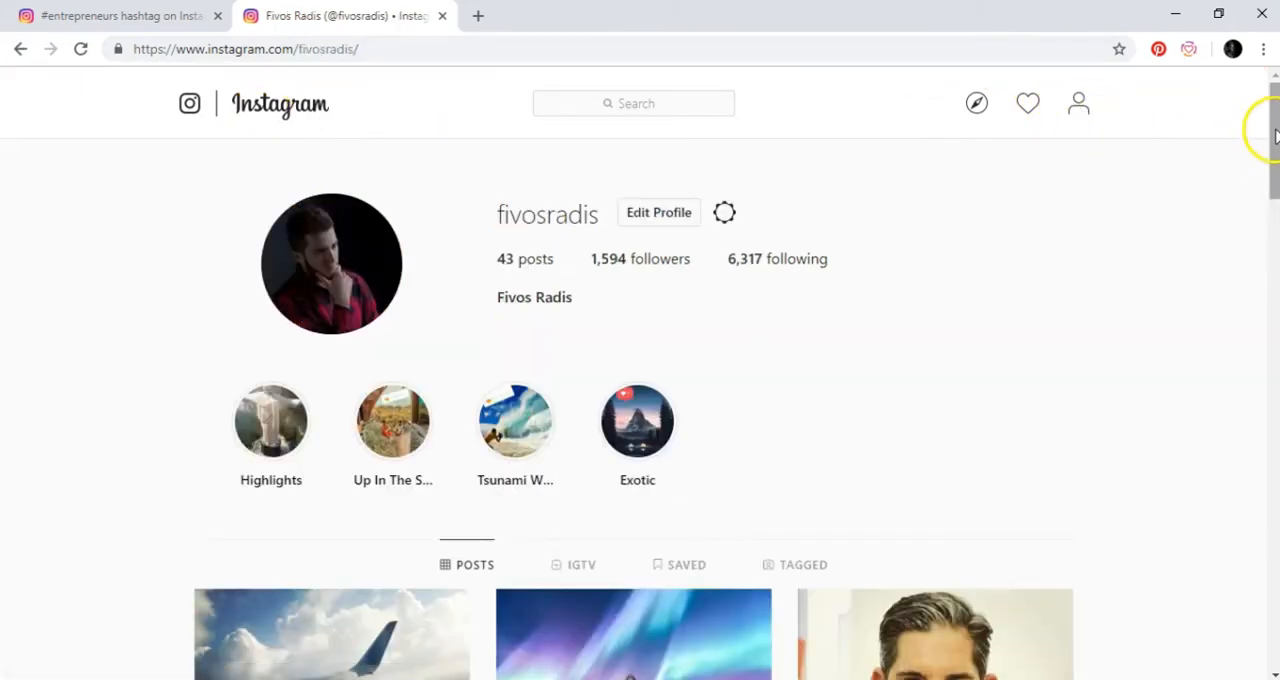
scroll(down, 3)
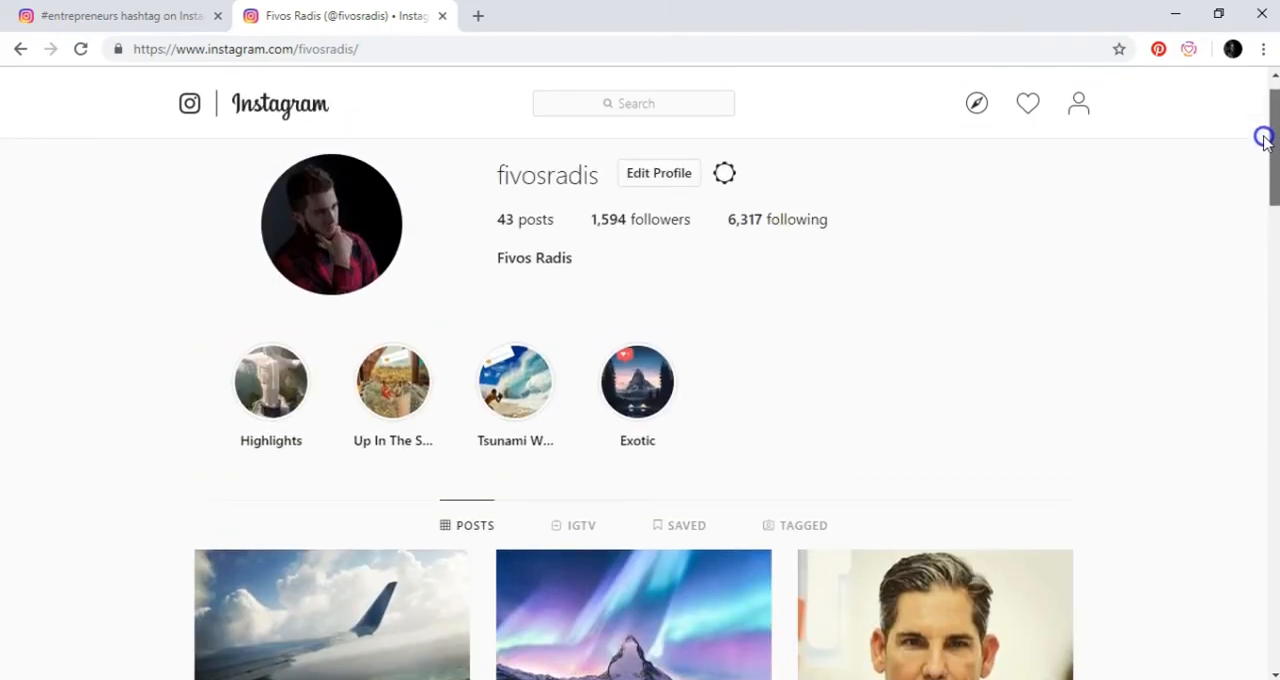
mouse_move(1269, 143)
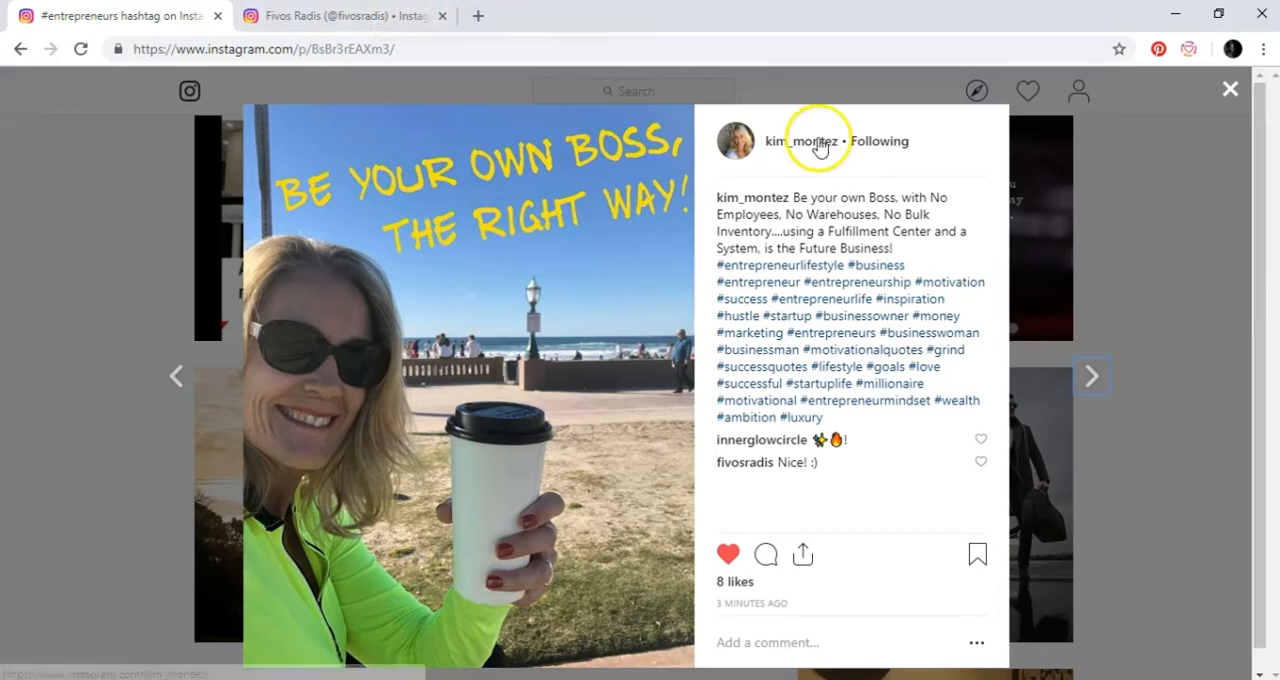
mouse_move(812, 145)
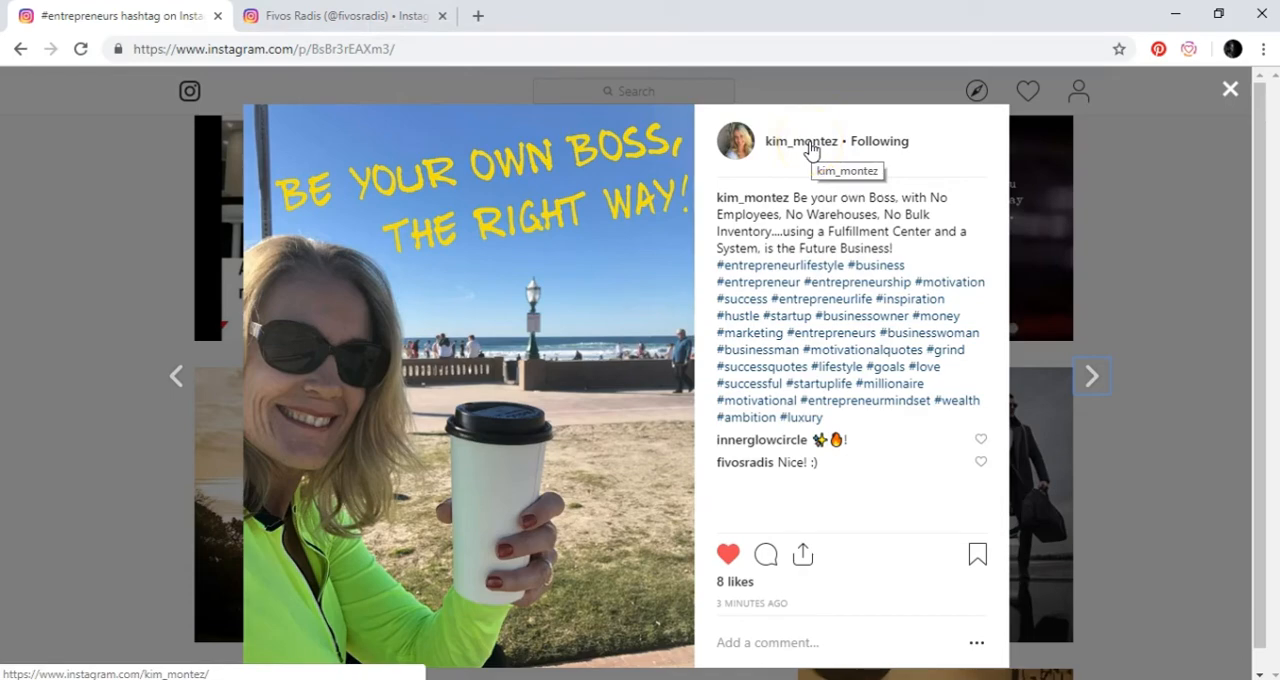
click(799, 141)
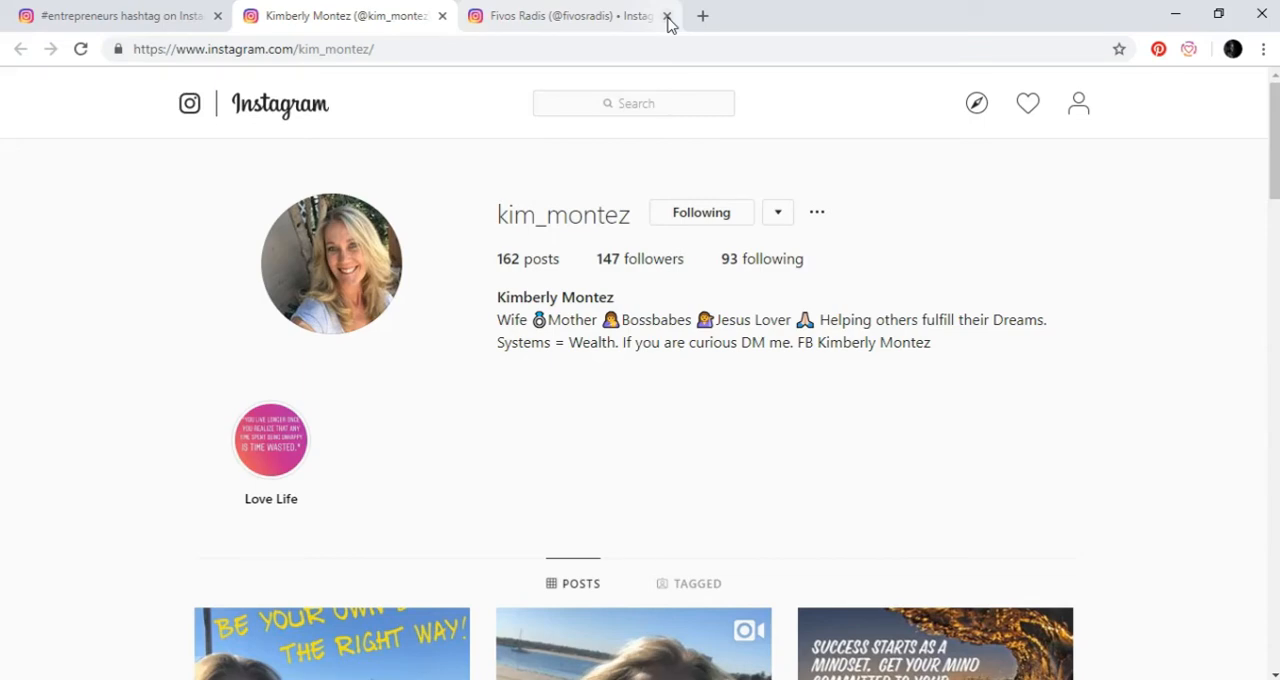
click(330, 652)
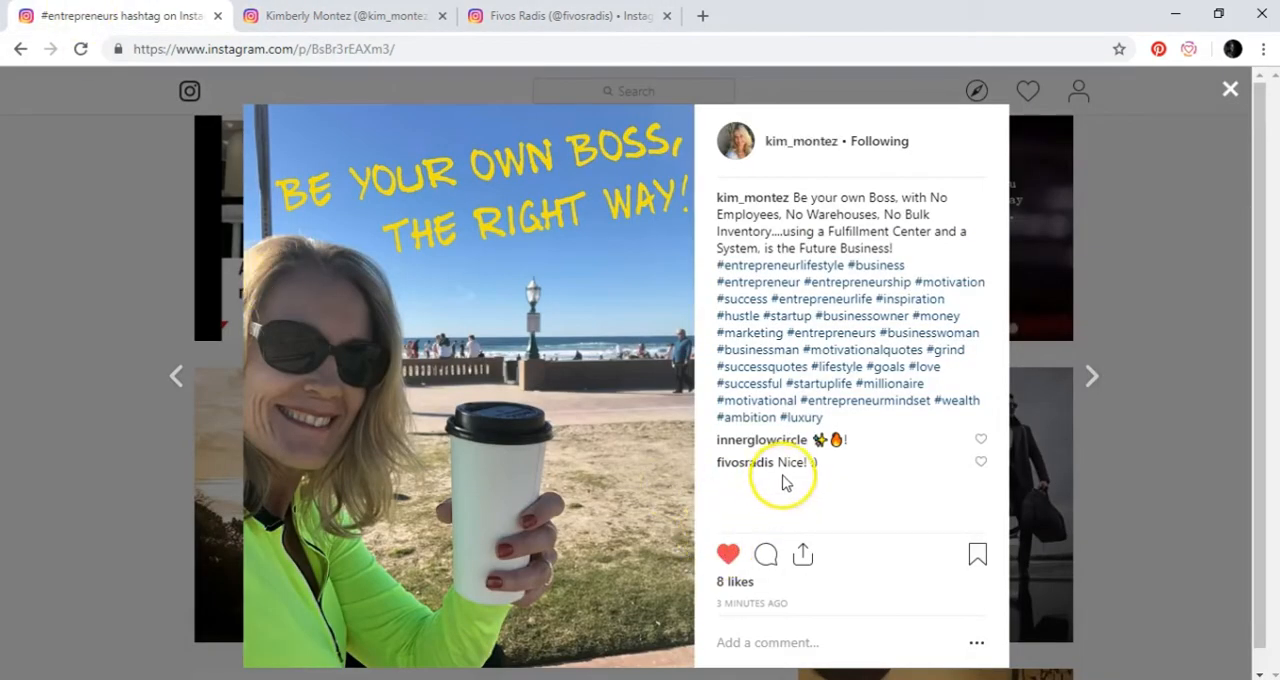
mouse_move(880, 184)
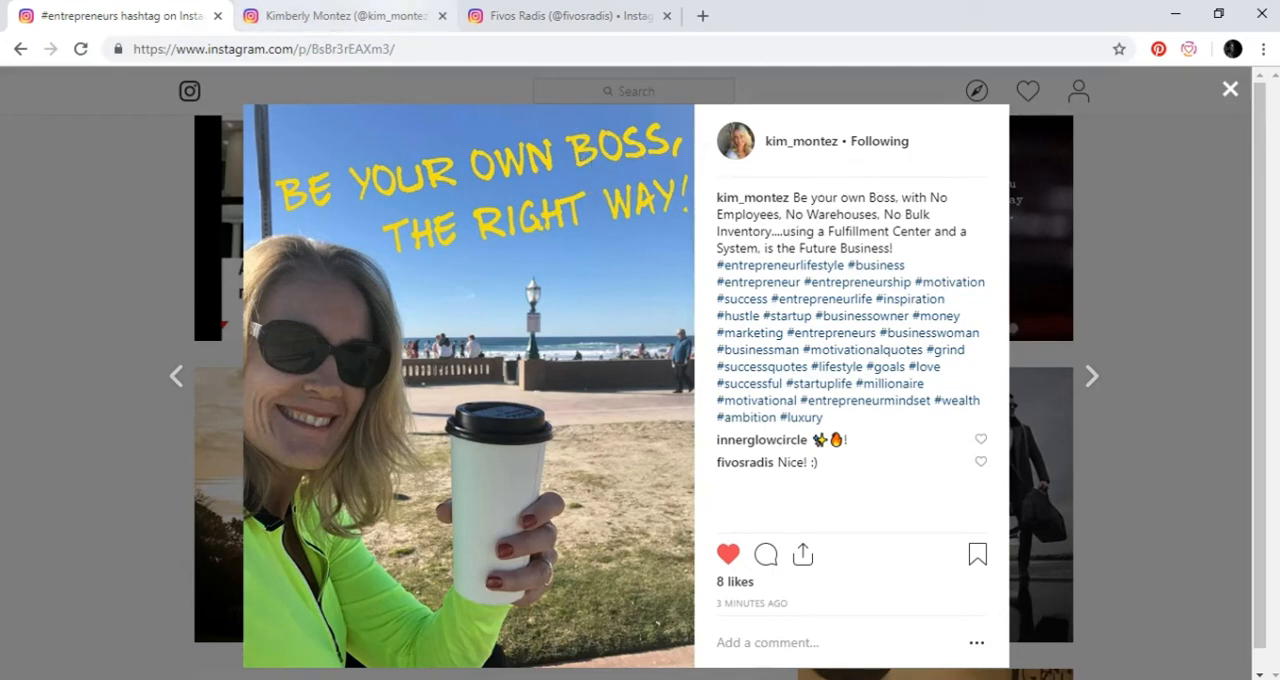
click(801, 141)
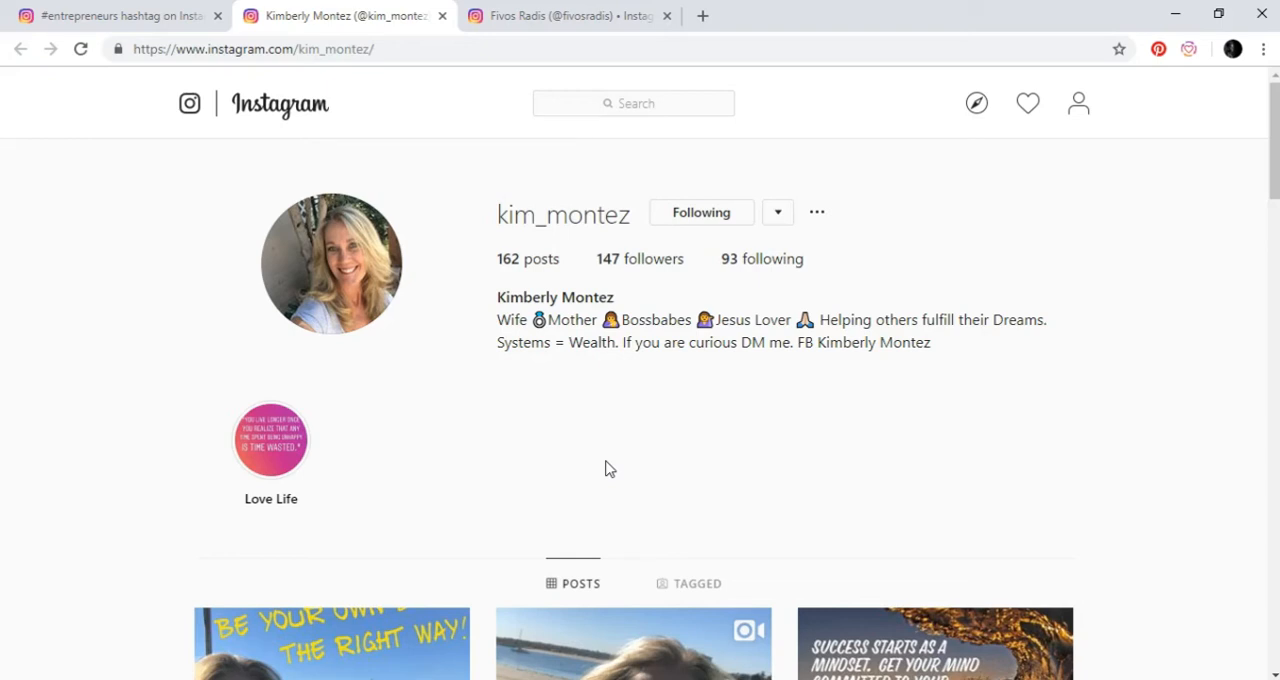
mouse_move(136, 92)
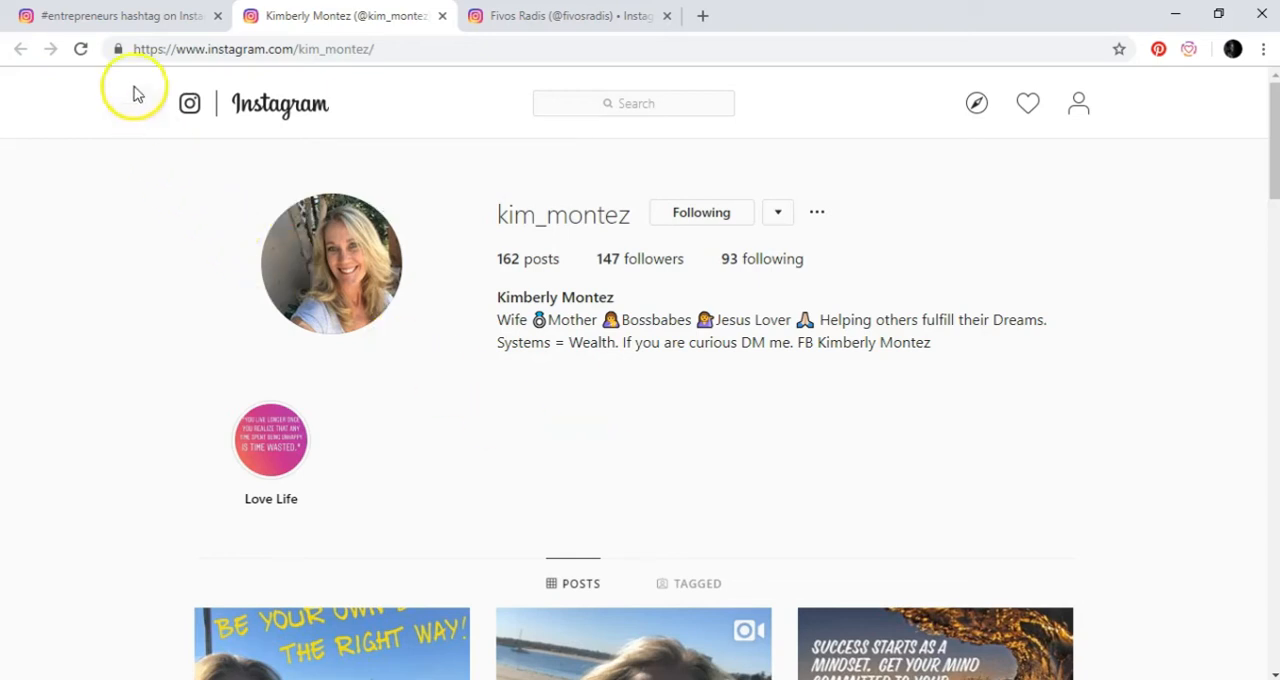
mouse_move(110, 16)
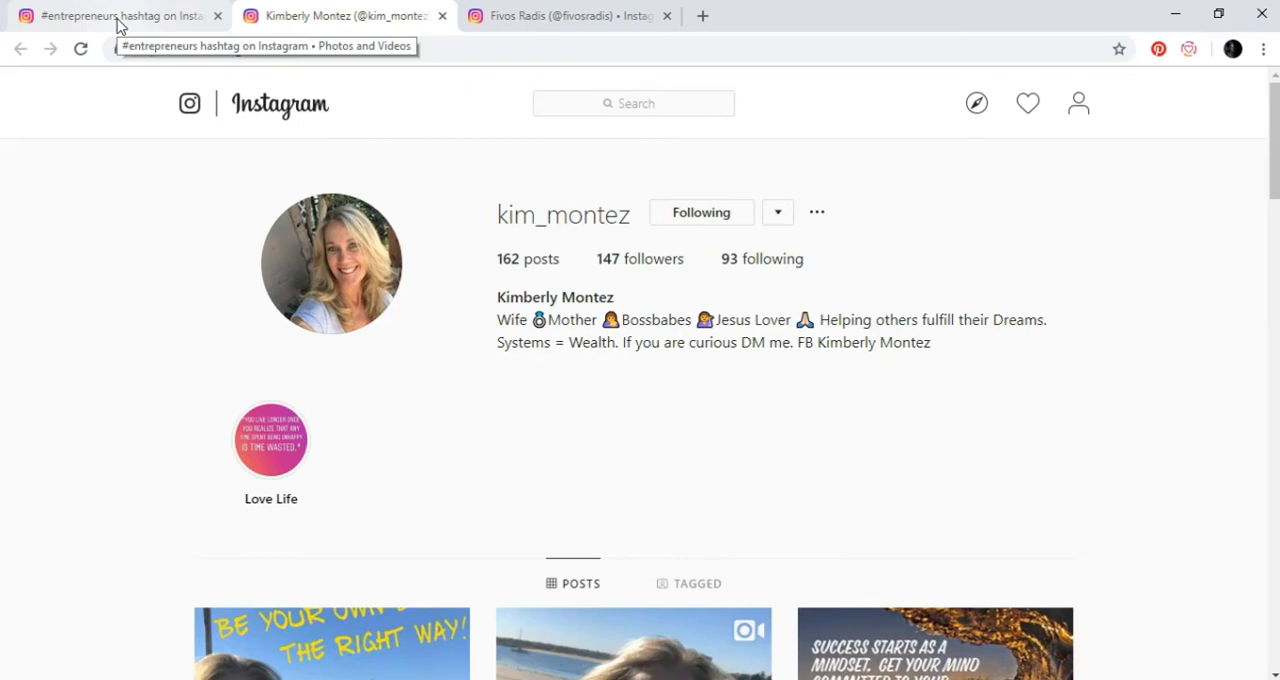
Step: Move to loading_motivation's 'You dream of it' post in the hashtag tab
click(330, 653)
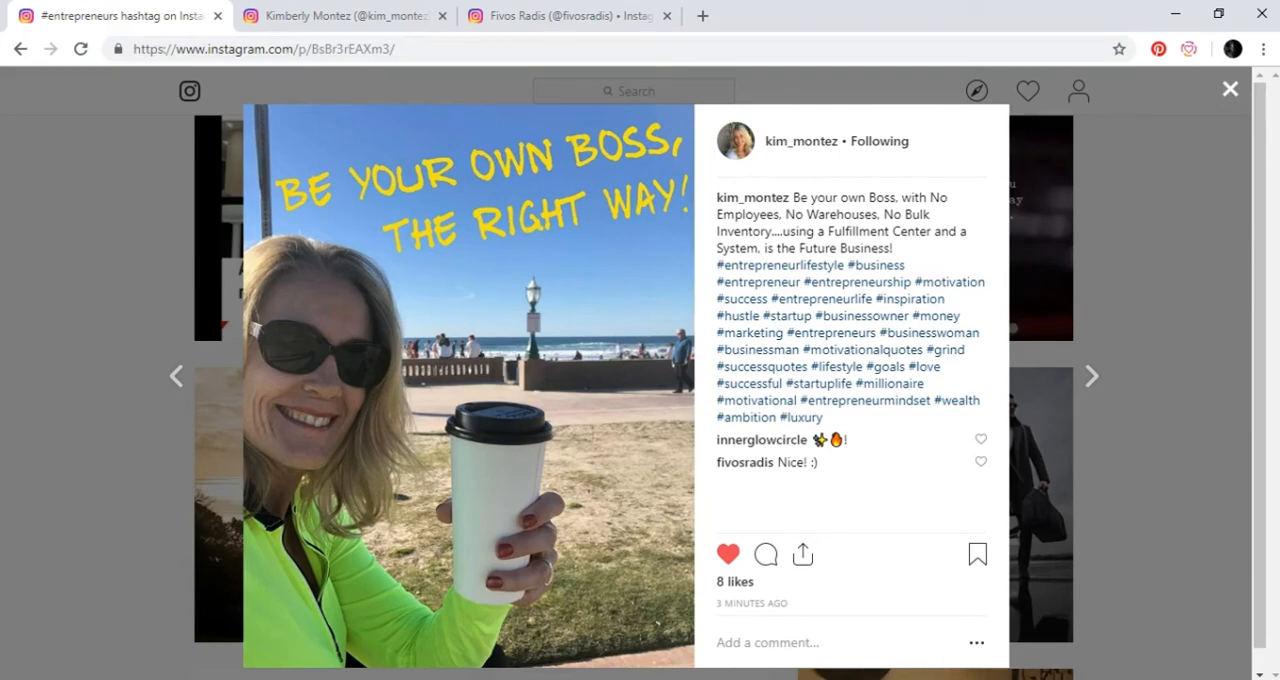
click(1230, 88)
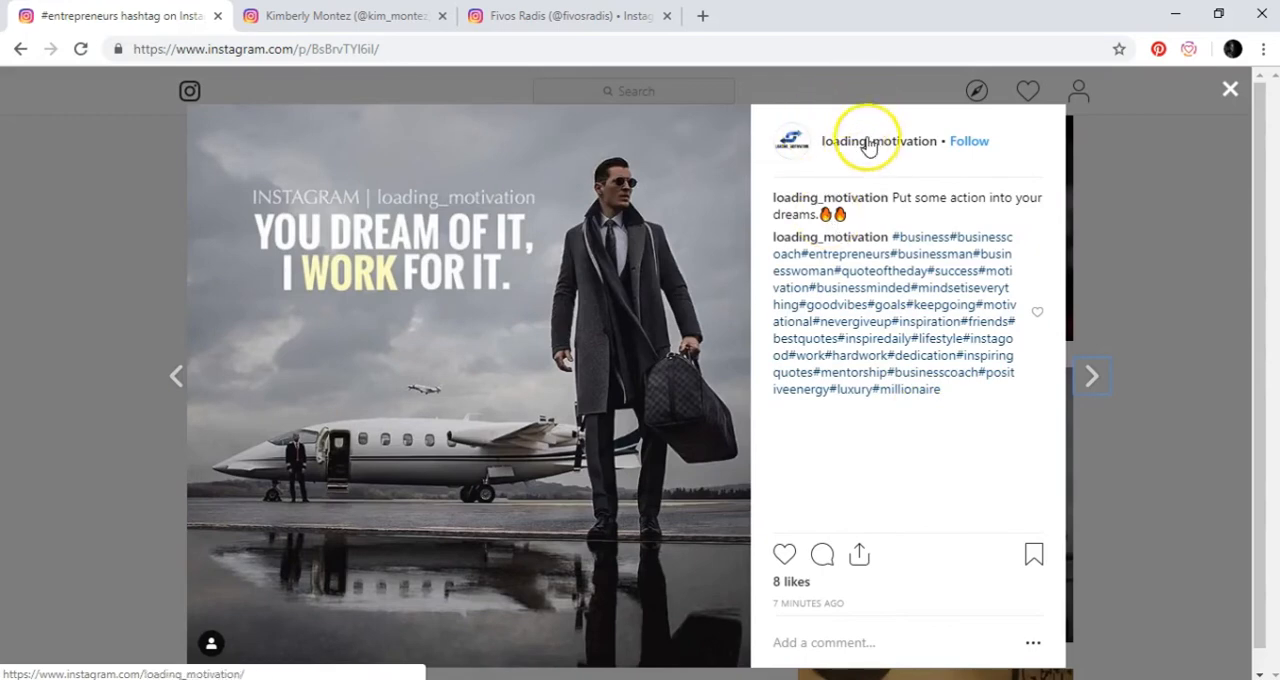
click(879, 140)
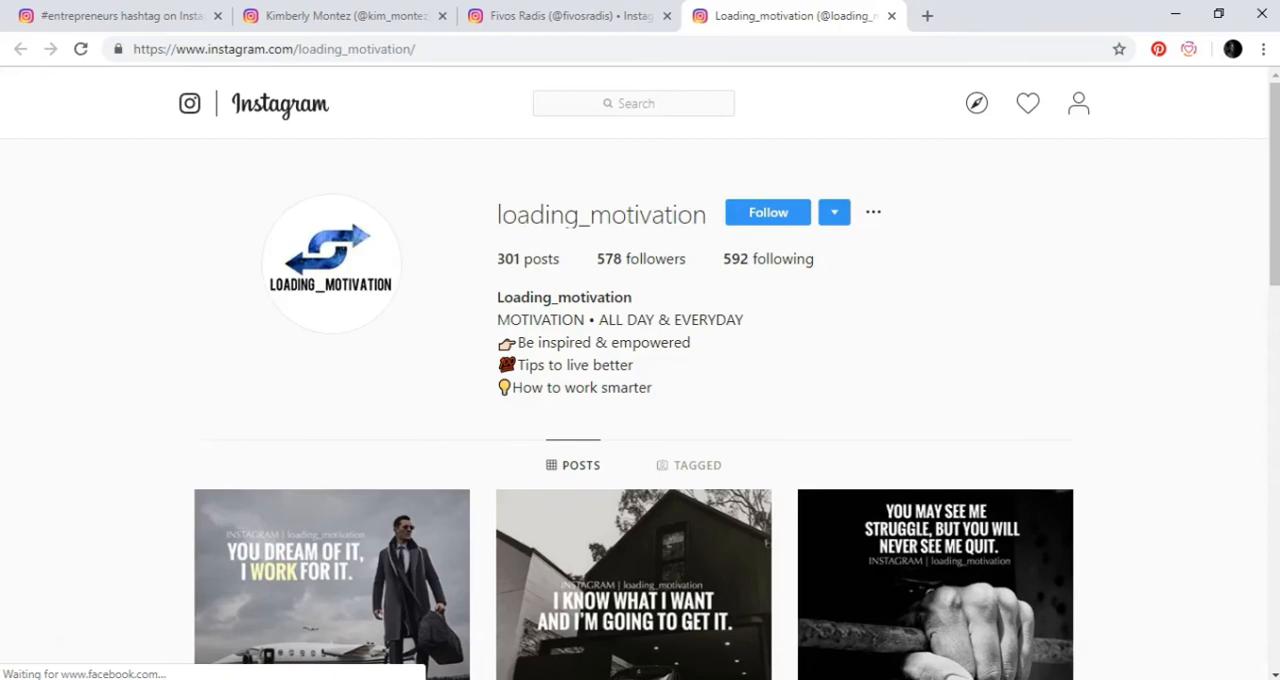
mouse_move(621, 280)
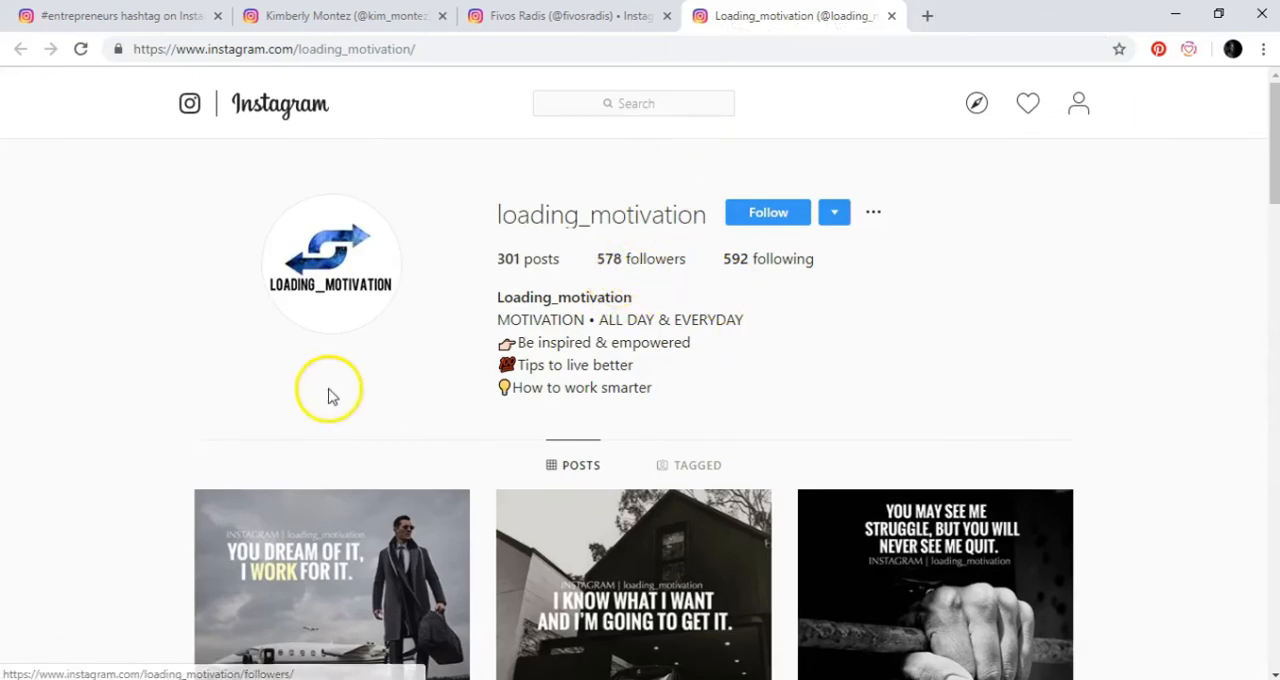
click(565, 16)
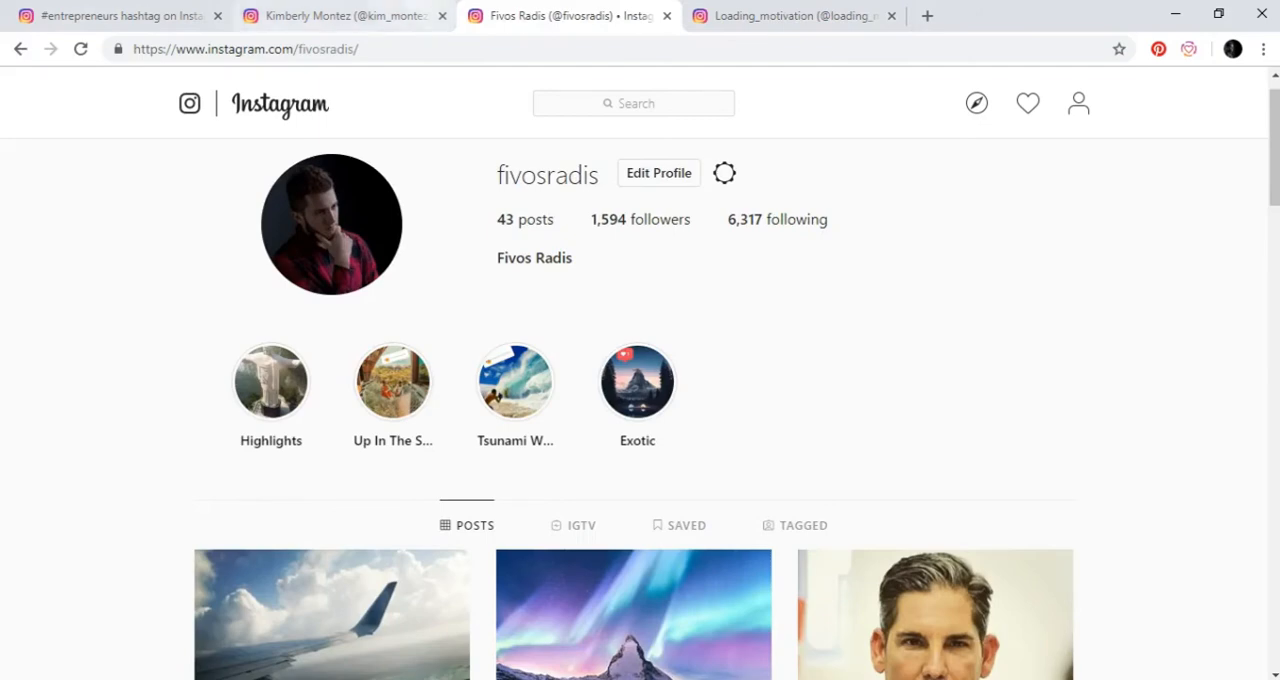
click(345, 16)
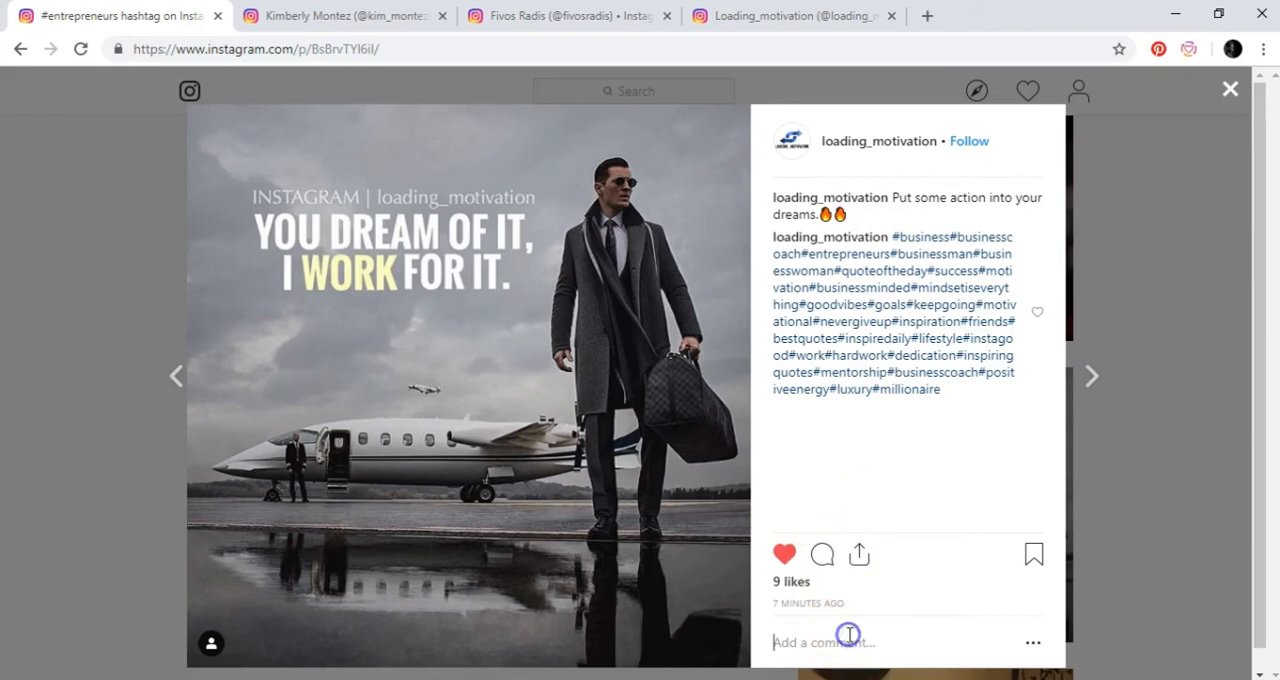
Step: Comment 'Nice one! :)' on the post and follow loading_motivation
text(Nice)
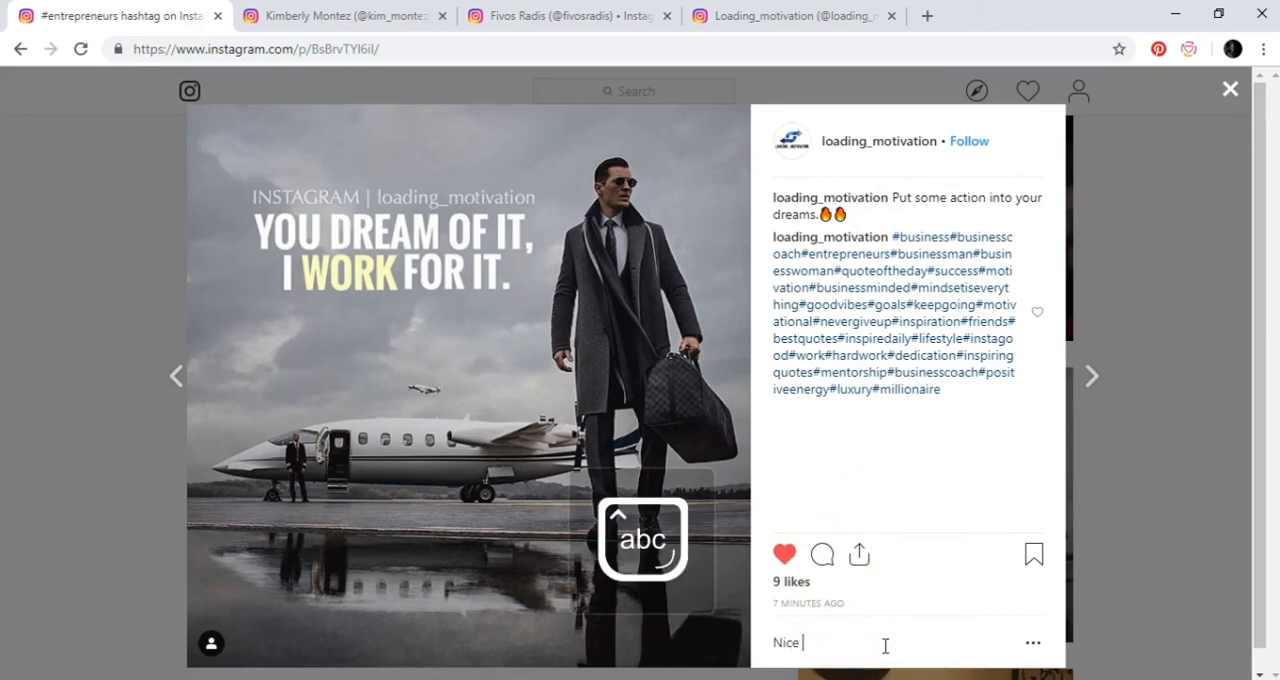
text(one! :))
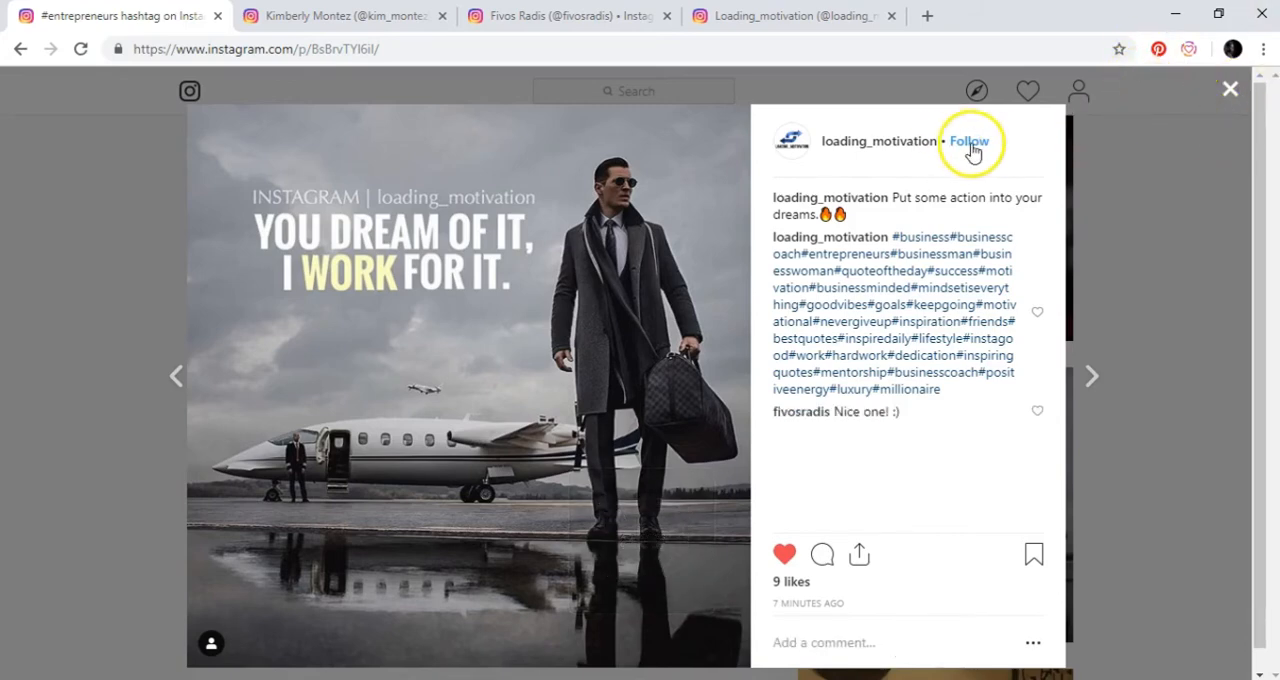
click(970, 141)
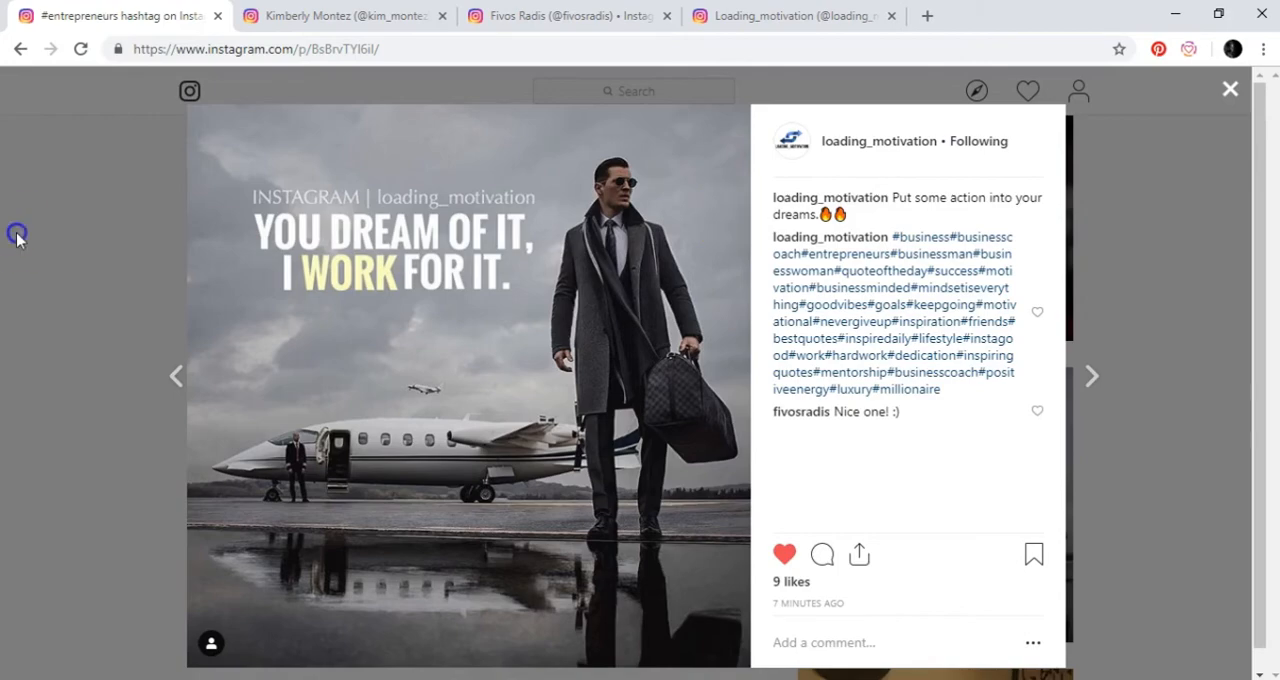
mouse_move(273, 298)
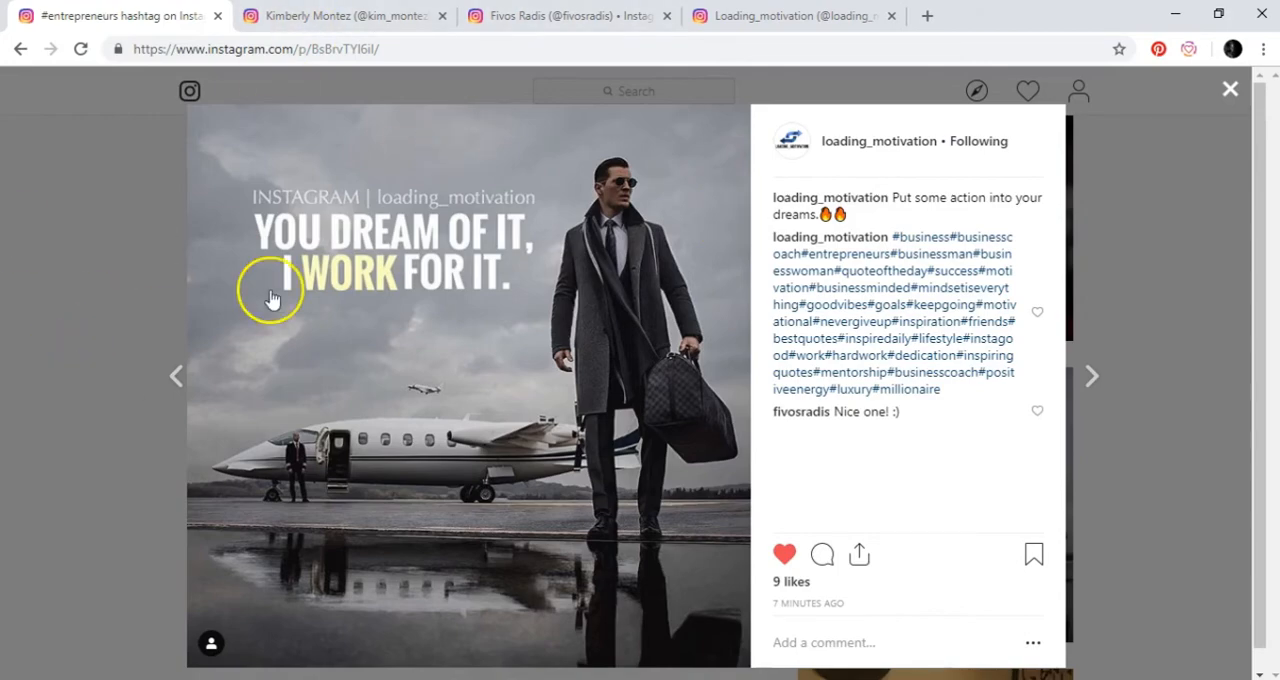
click(1229, 89)
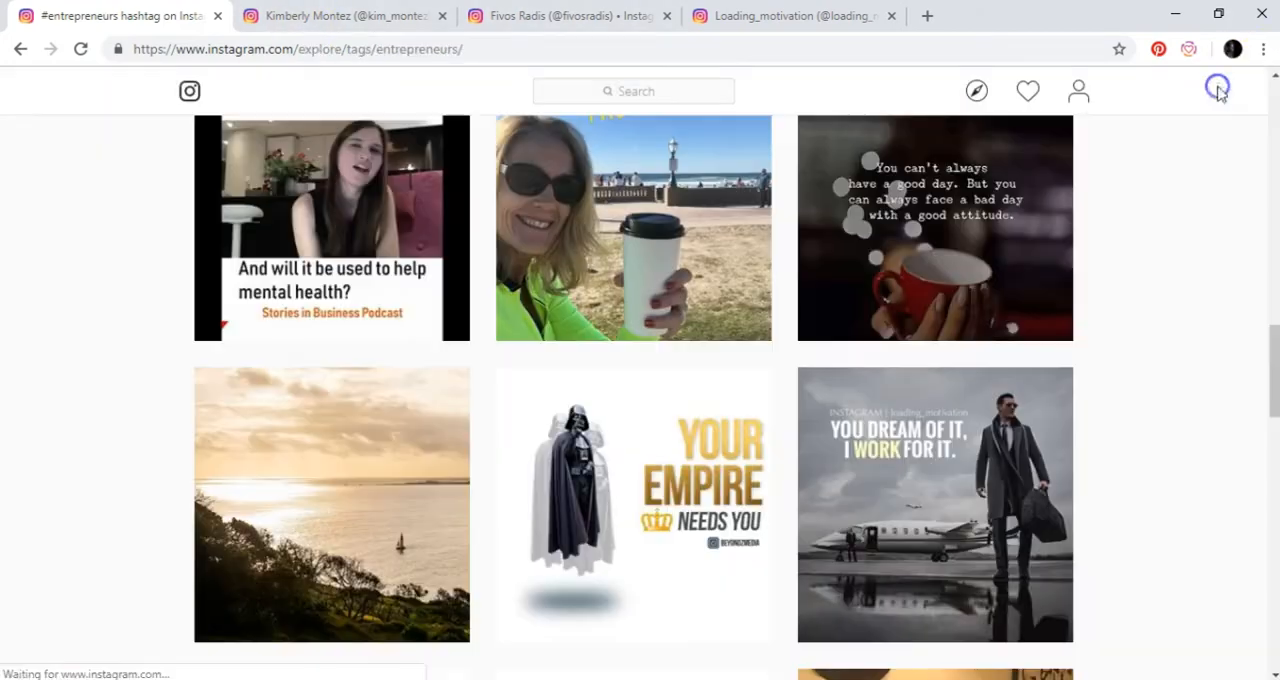
scroll(down, 3)
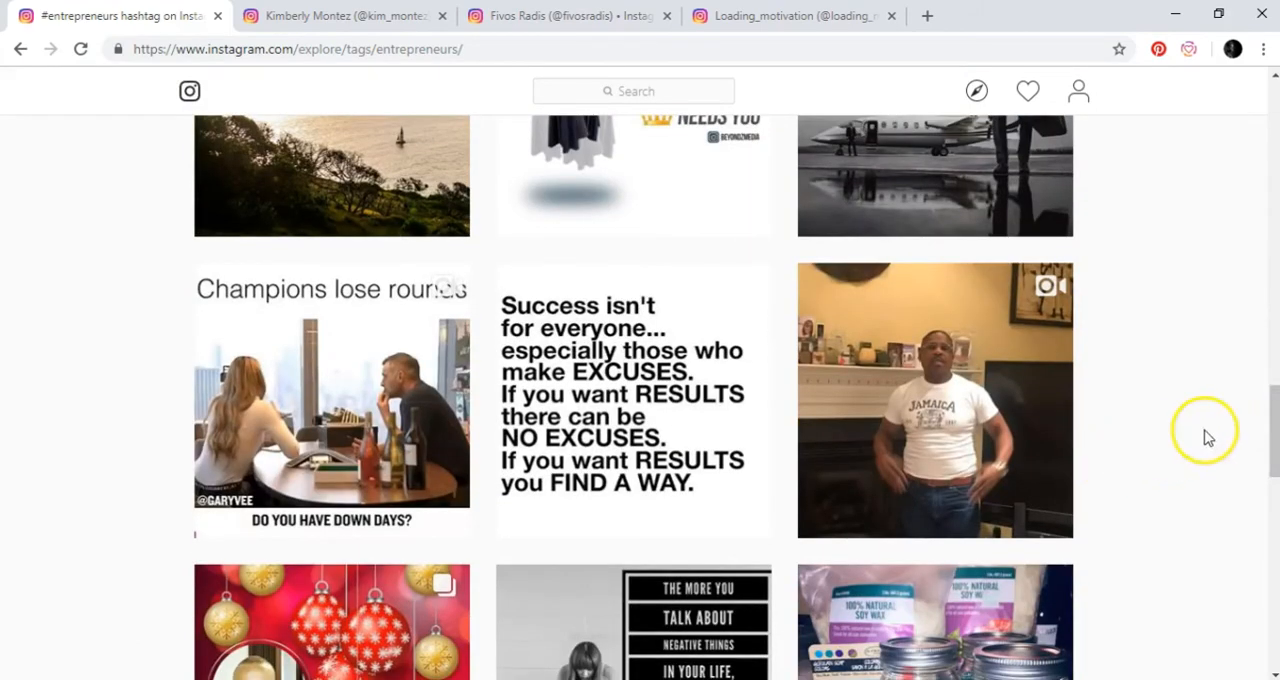
scroll(down, 3)
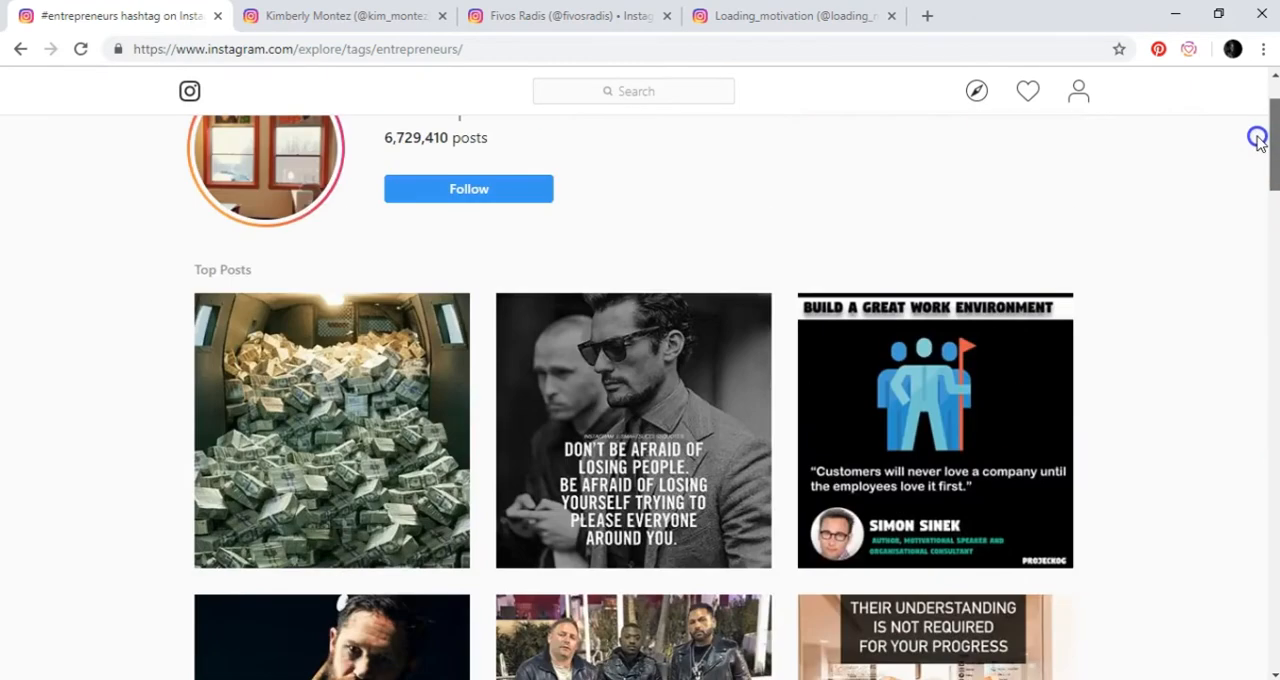
scroll(down, 3)
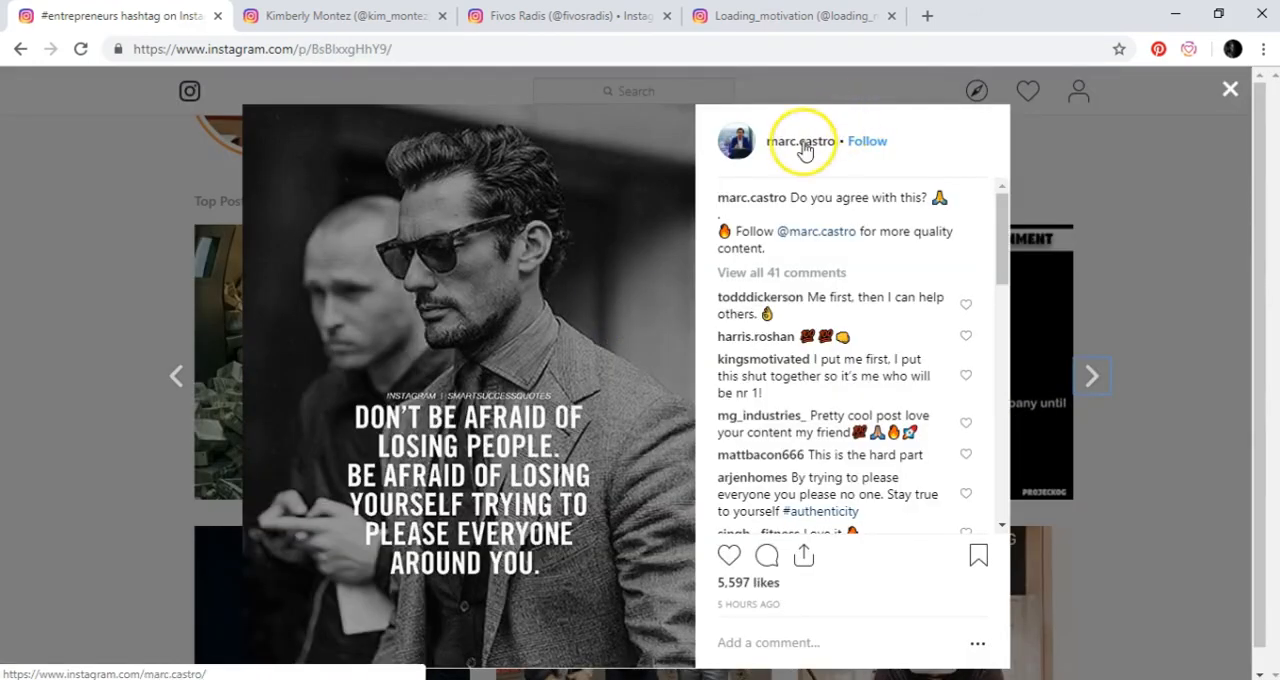
click(801, 140)
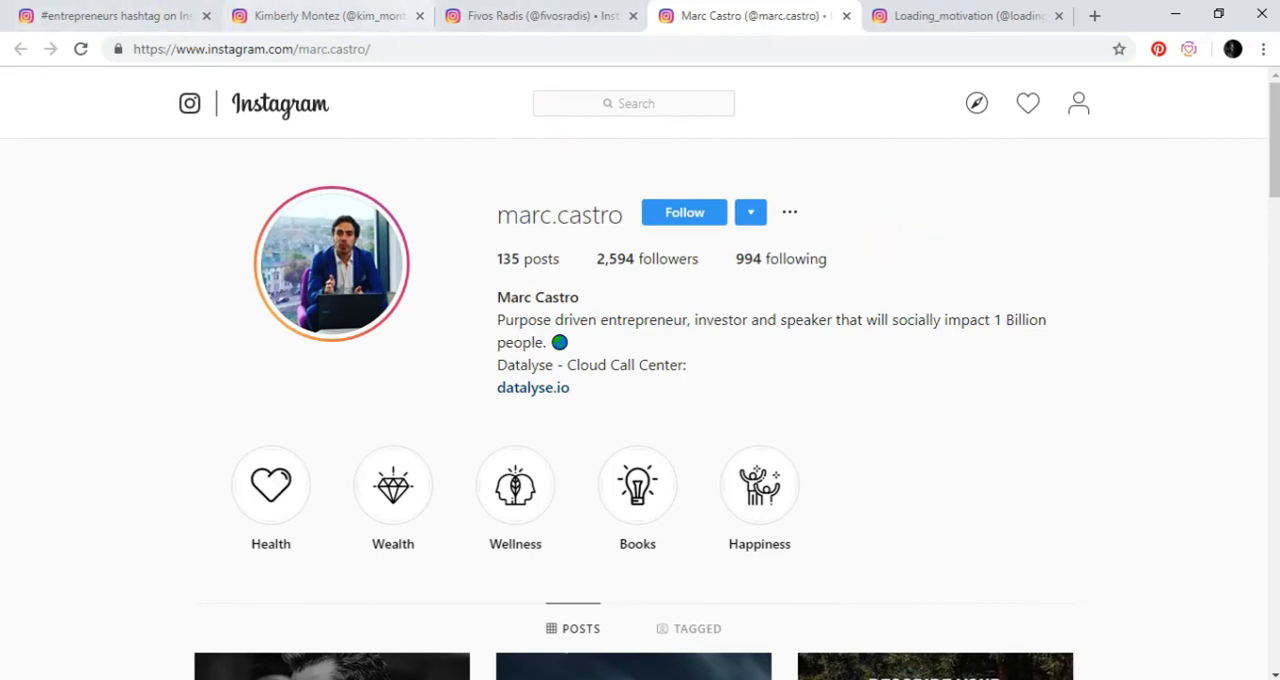
click(300, 675)
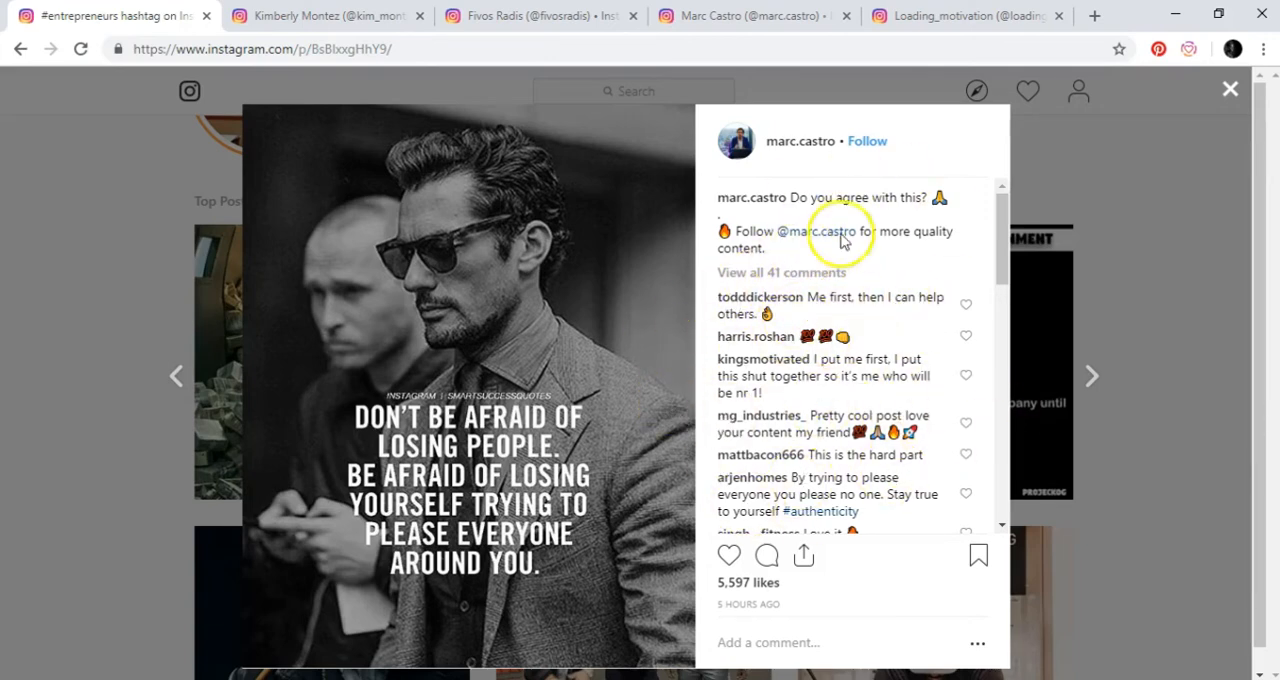
mouse_move(865, 375)
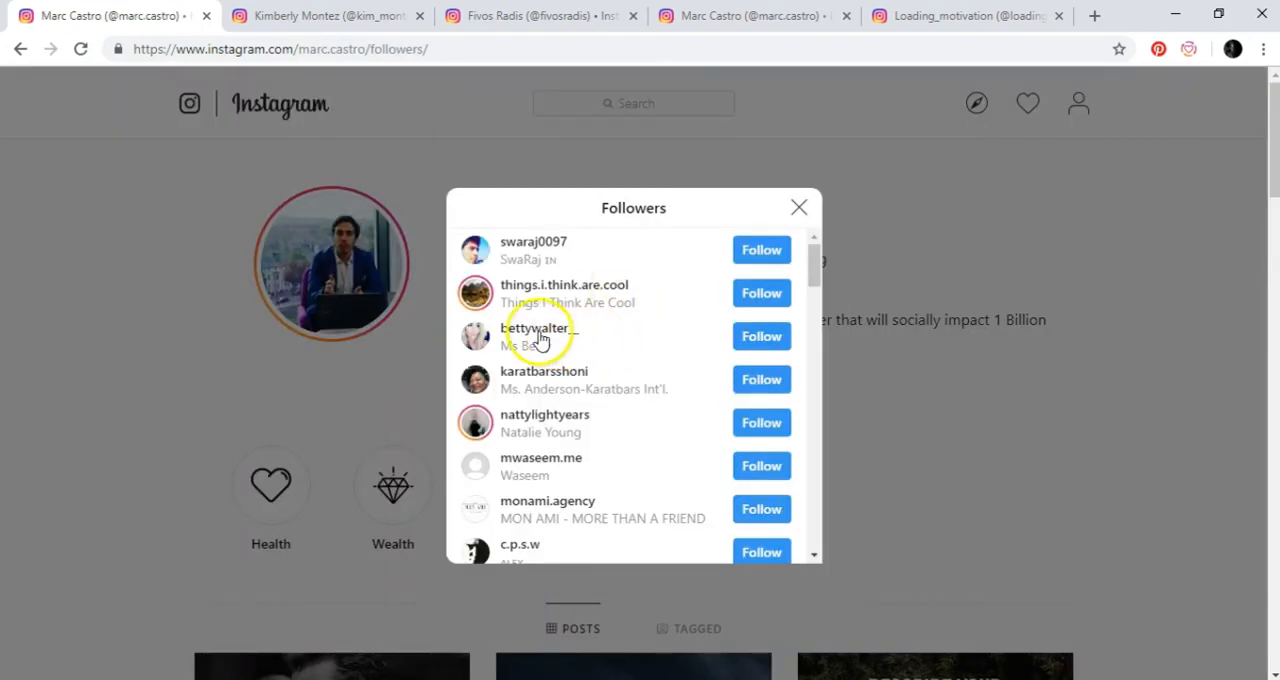
click(534, 328)
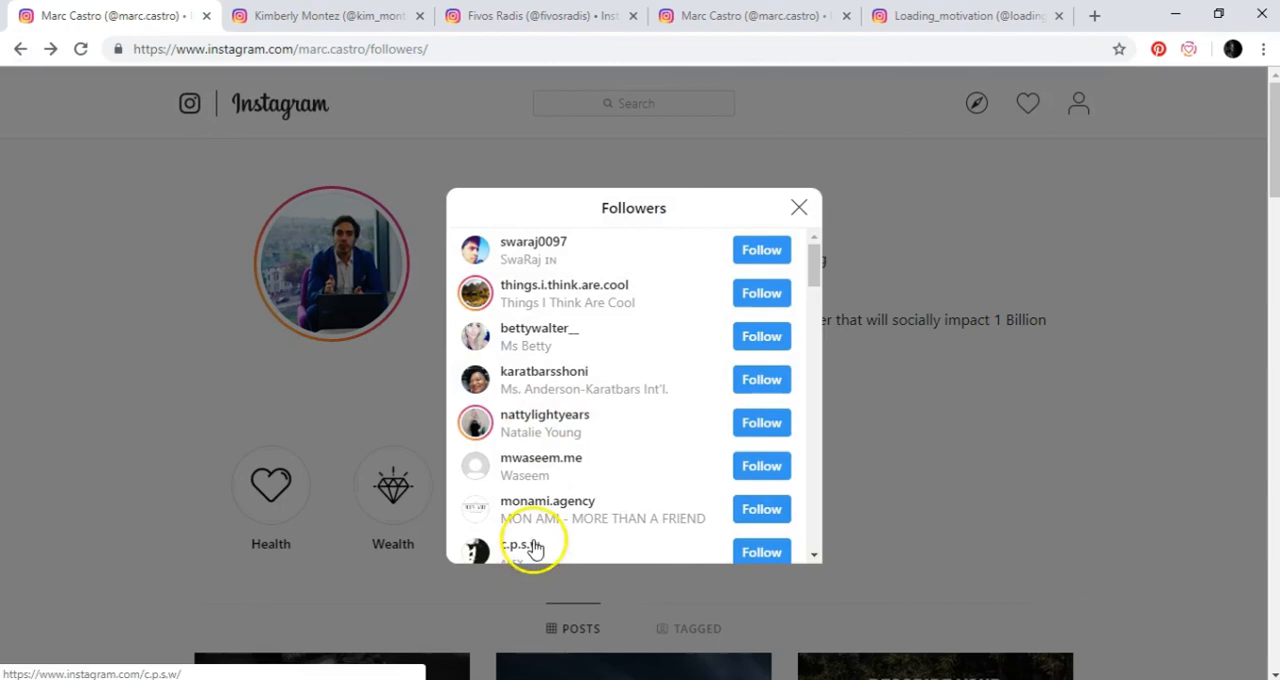
scroll(down, 3)
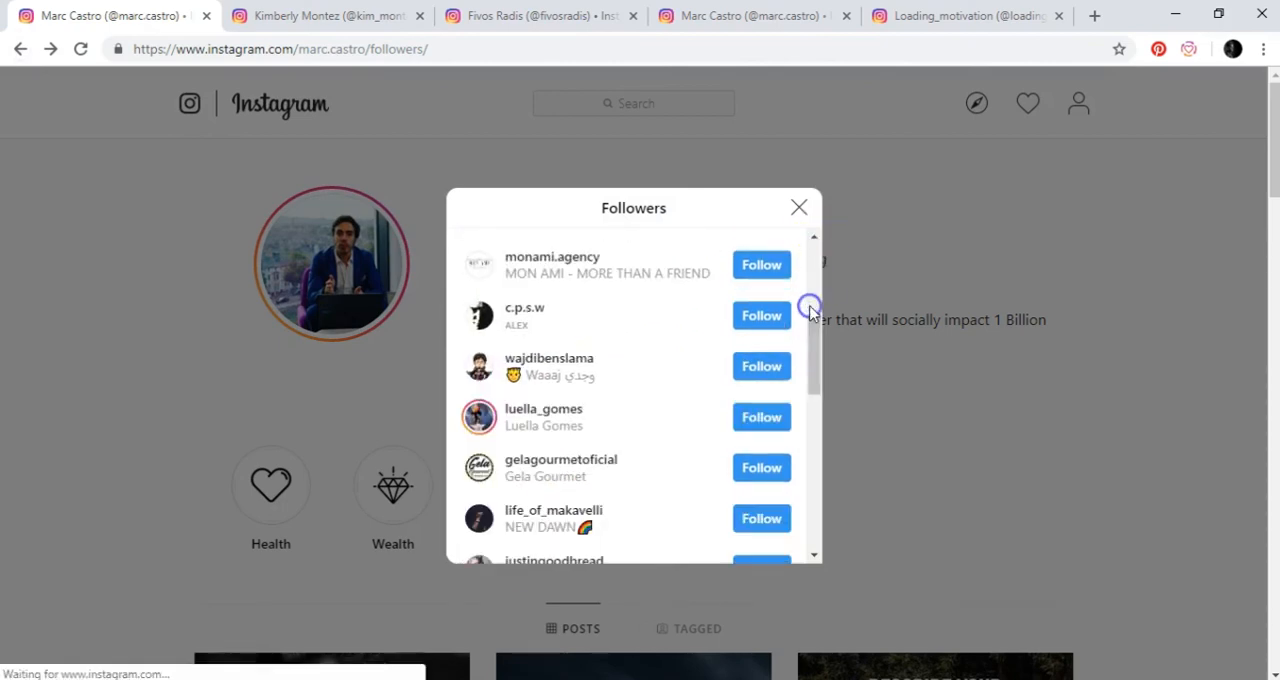
click(544, 409)
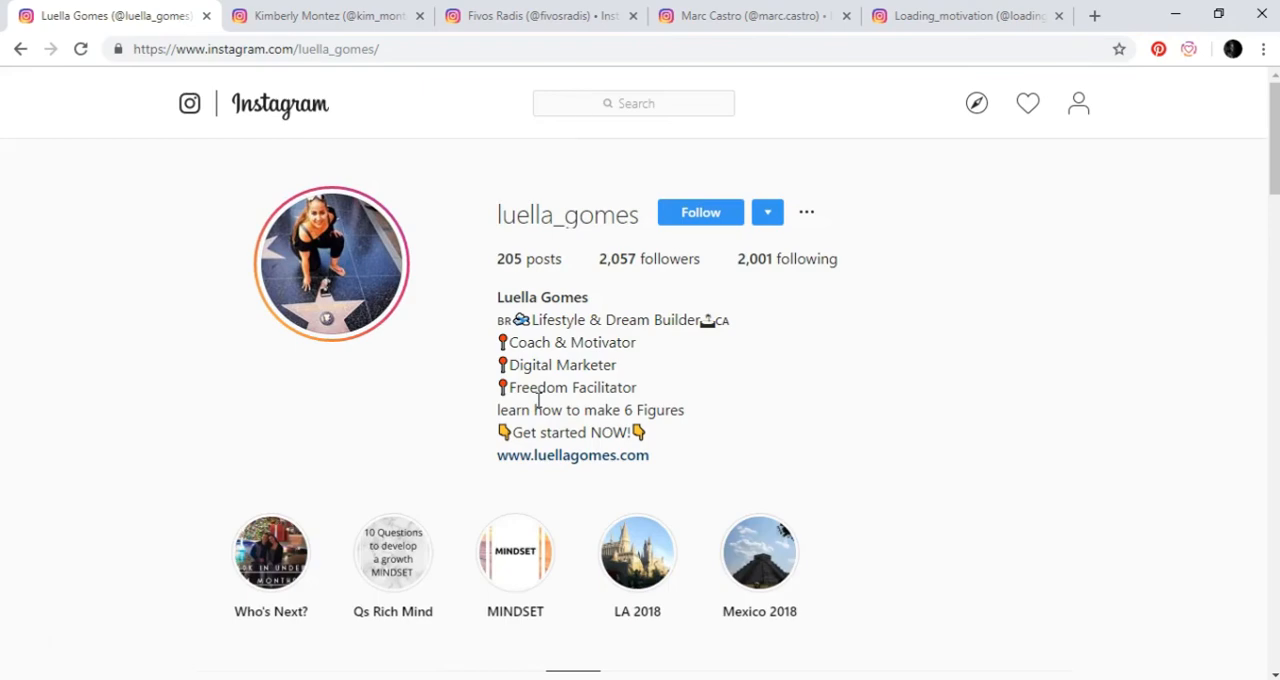
mouse_move(1270, 185)
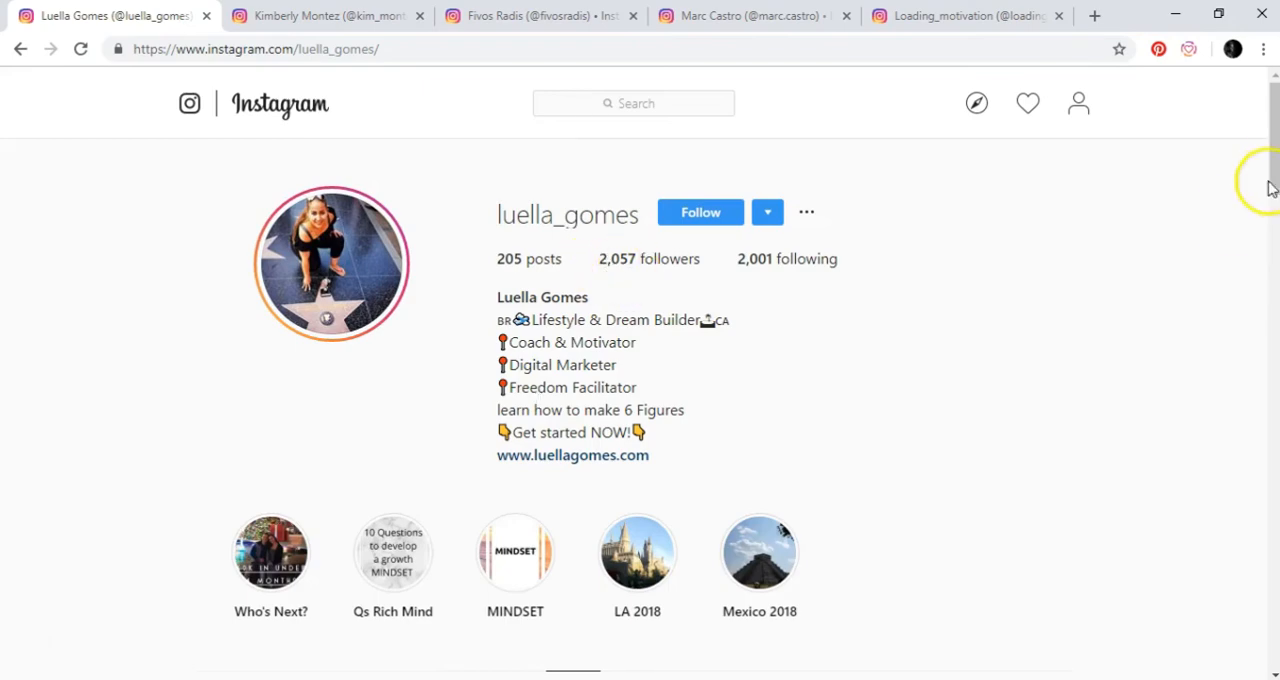
scroll(down, 3)
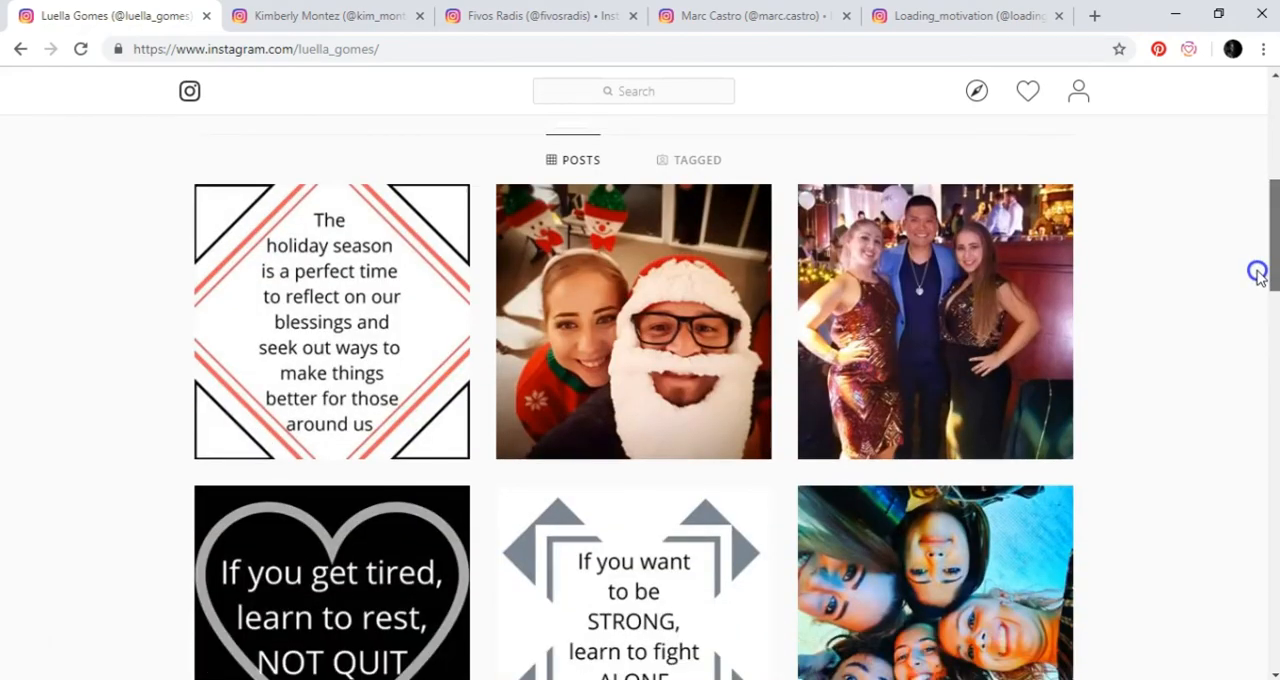
scroll(down, 3)
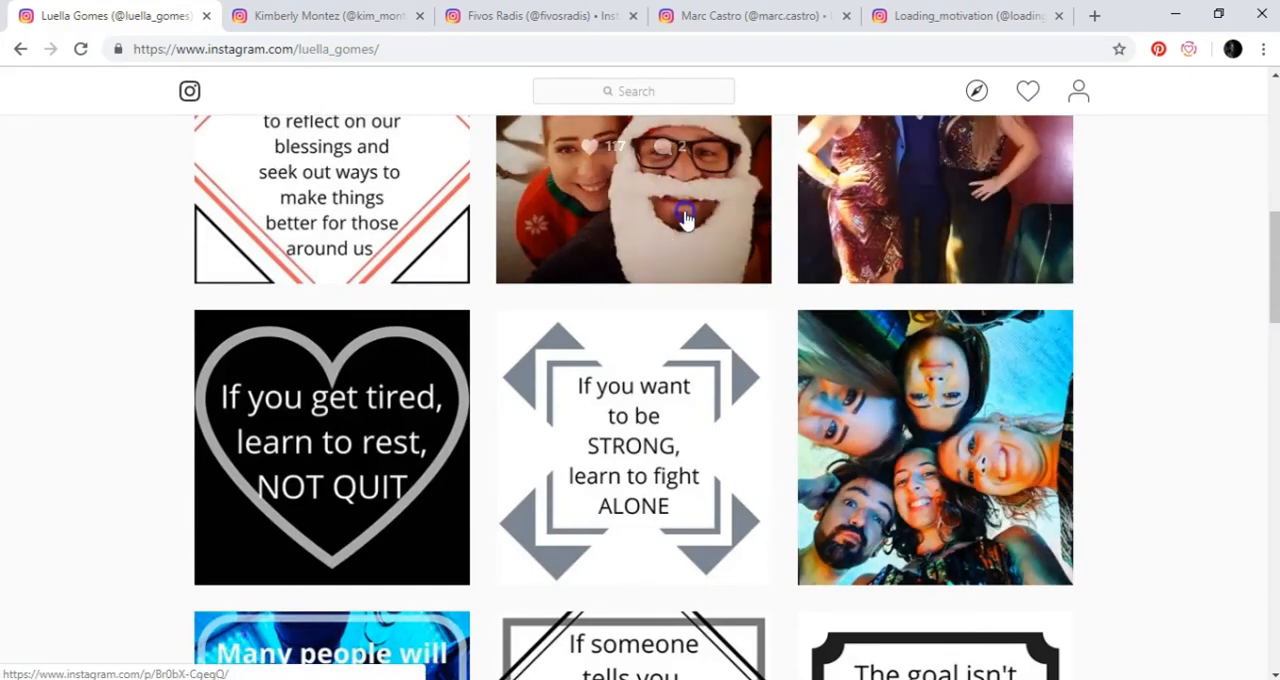
click(683, 210)
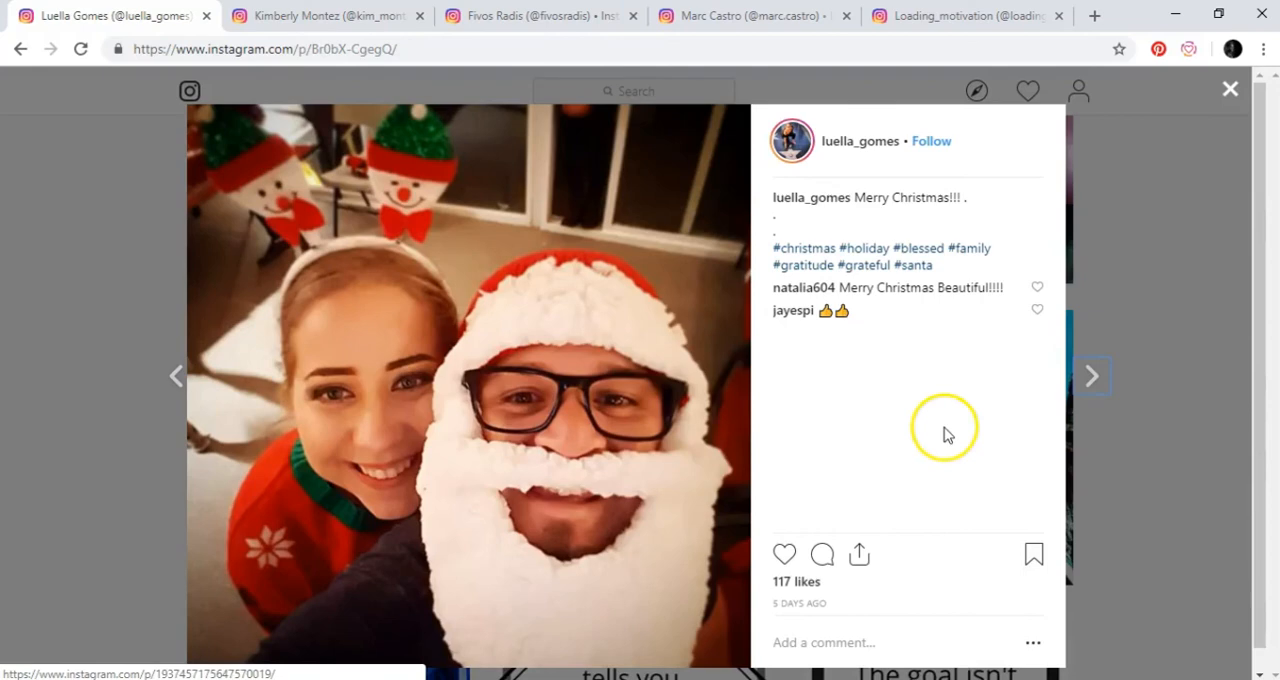
click(895, 642)
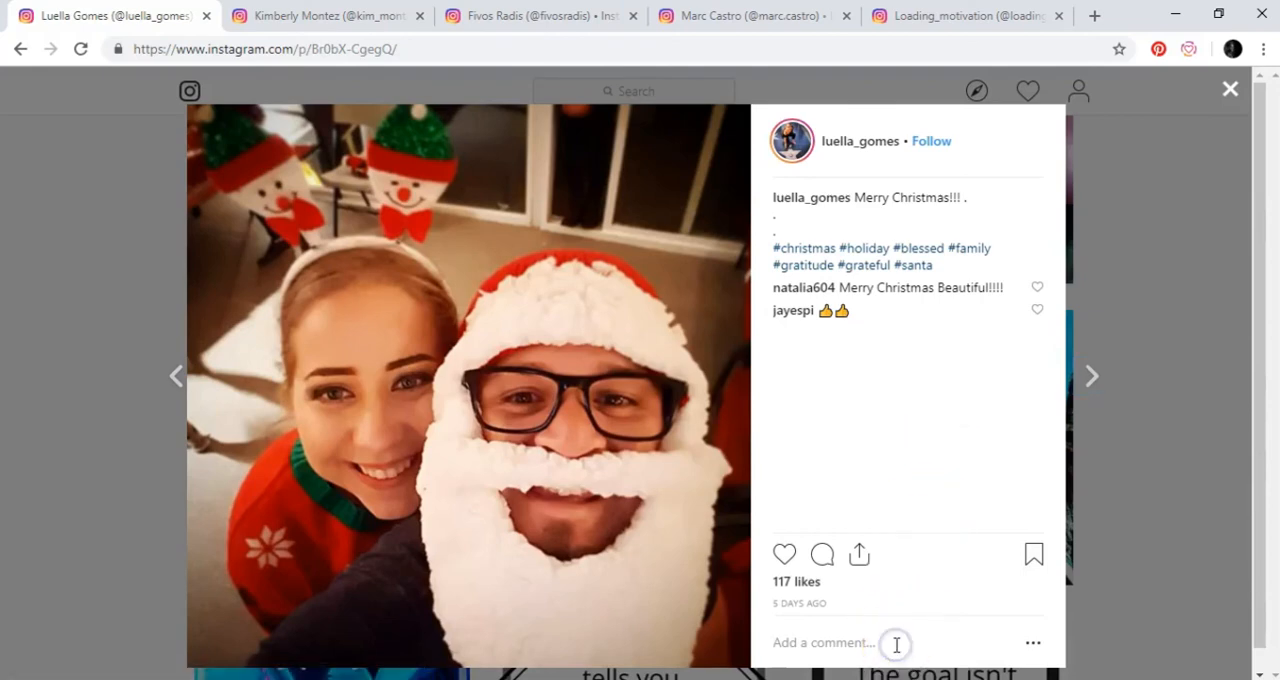
text(Awesome!)
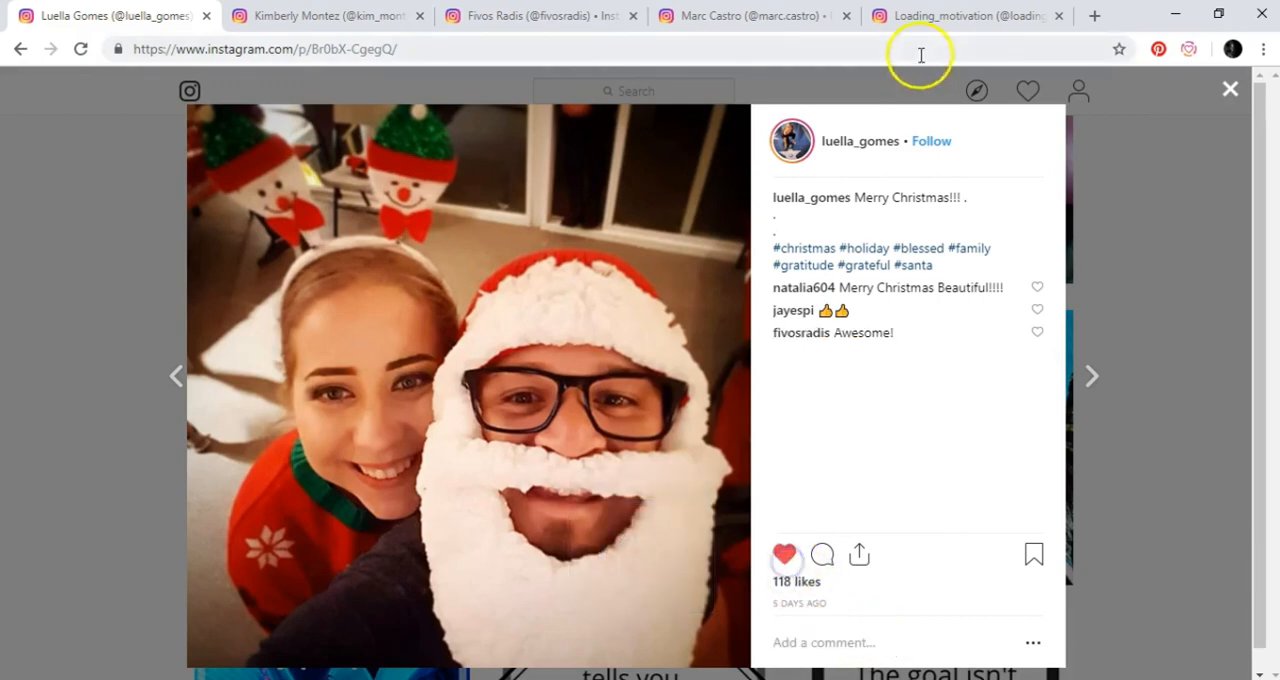
click(931, 140)
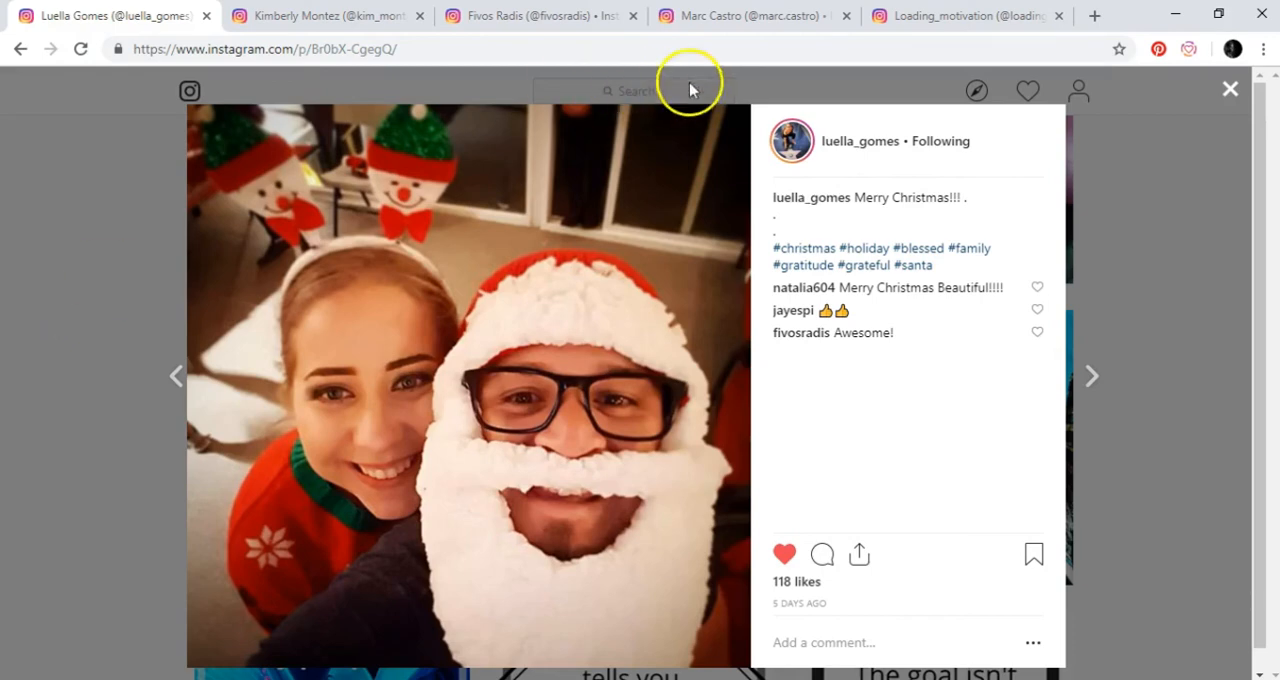
click(1230, 89)
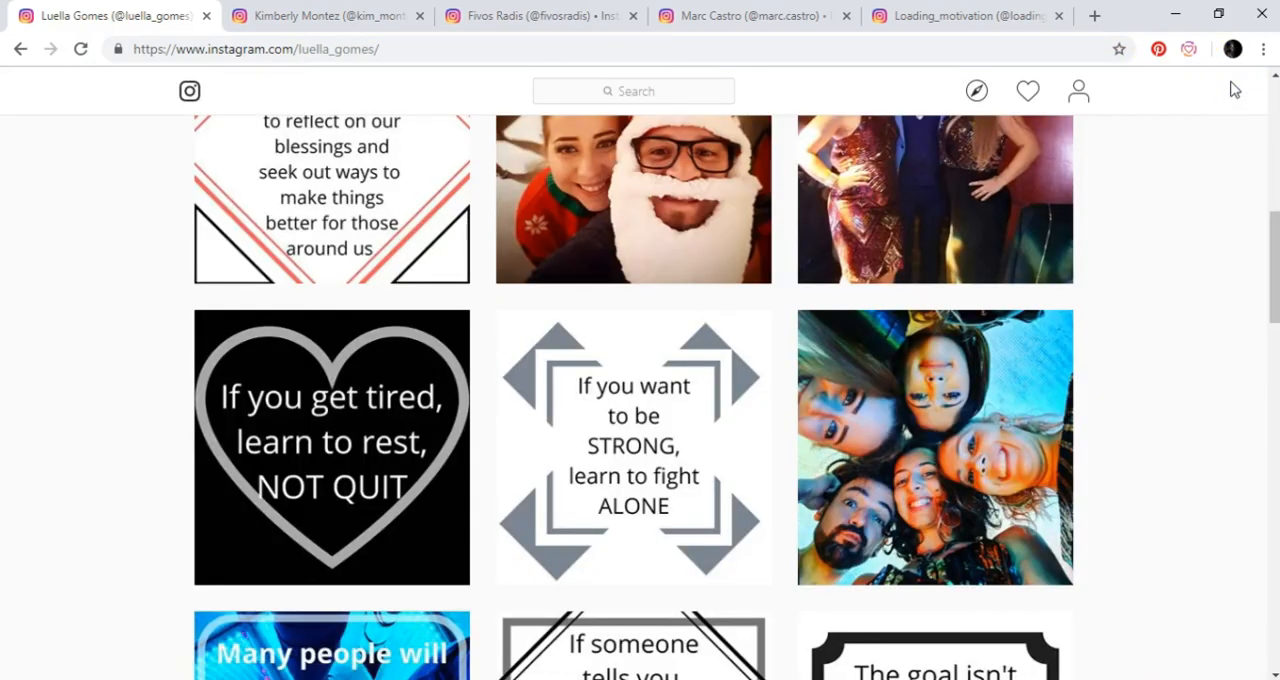